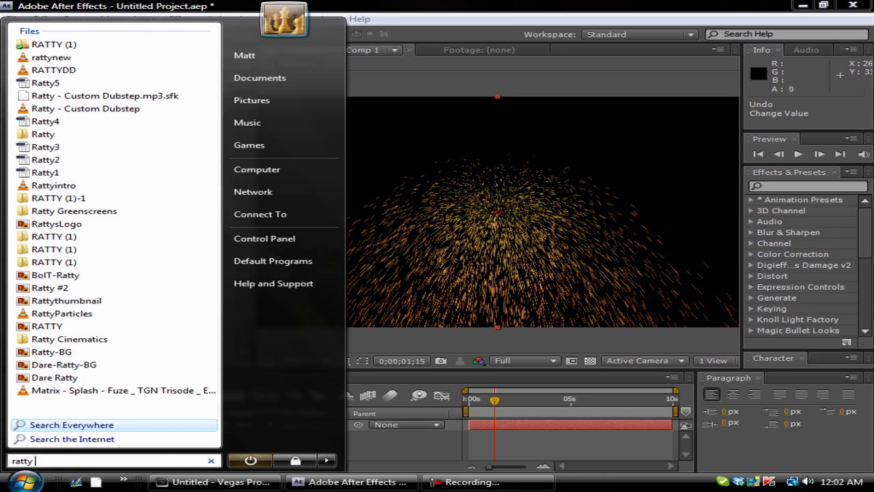
- Close the Start menu, scrub the time ruler to preview the orange particle spray, and start a new project
text(pa)
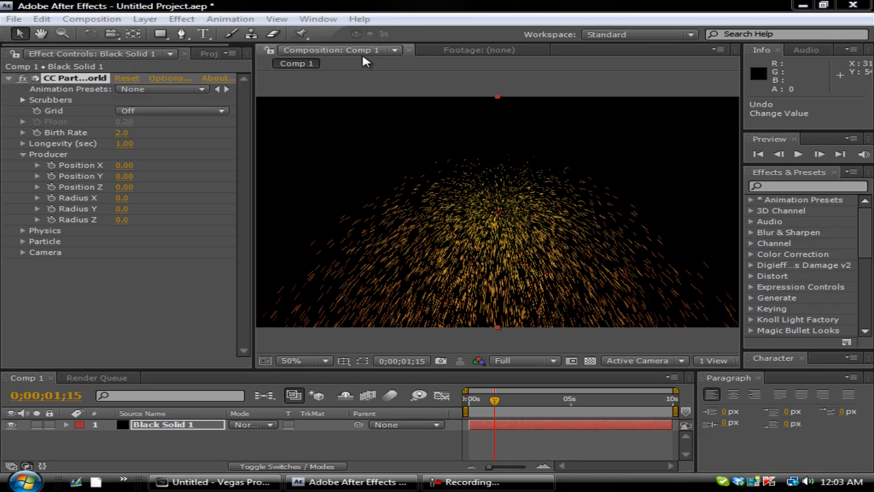
mouse_move(475, 402)
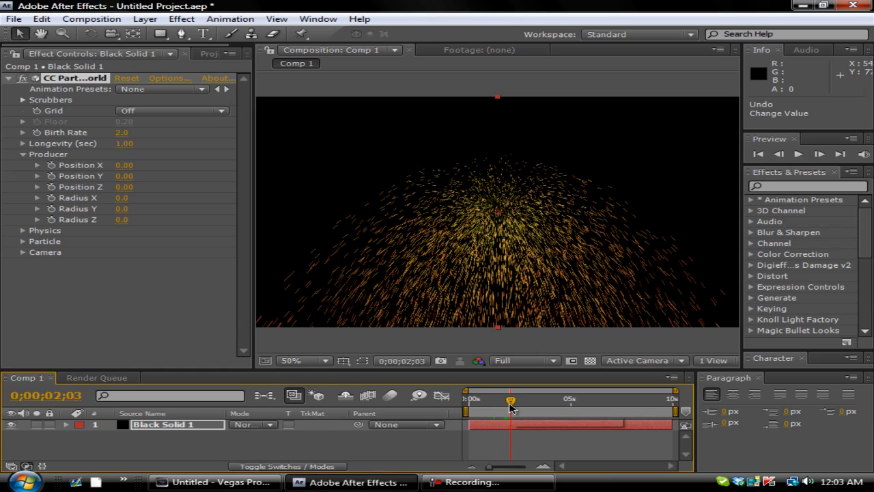
mouse_move(498, 402)
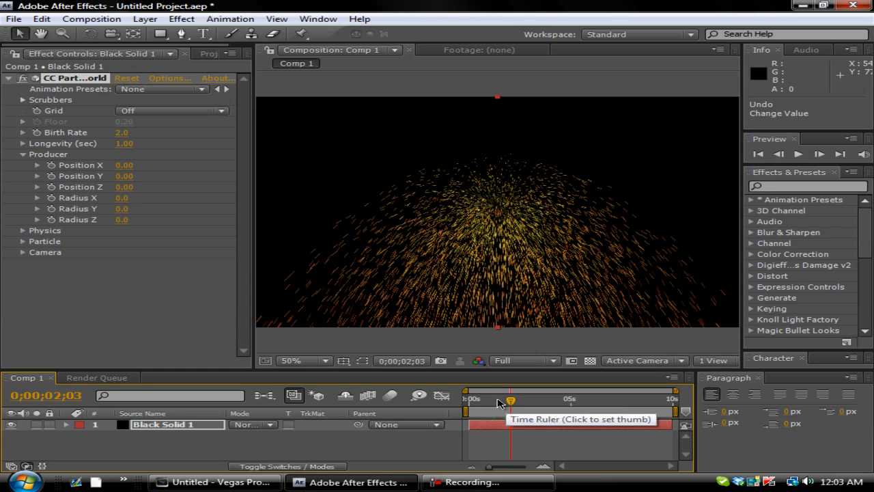
drag(511, 399, 497, 399)
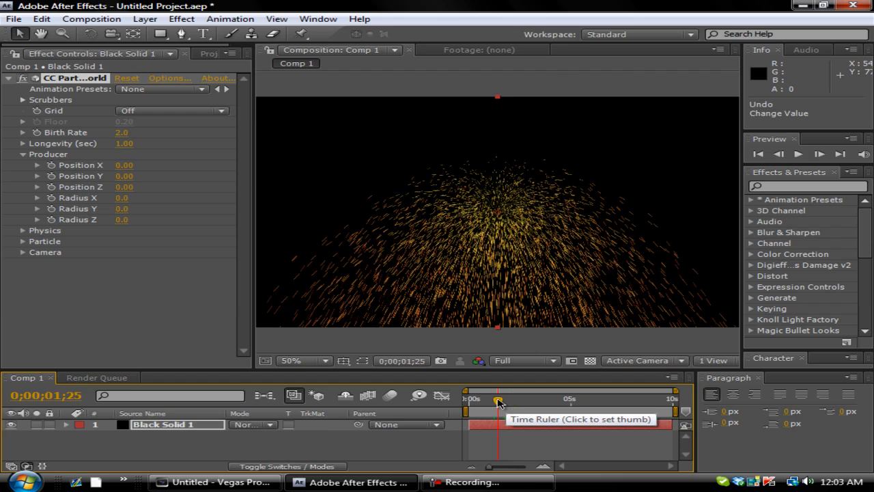
drag(497, 399, 489, 399)
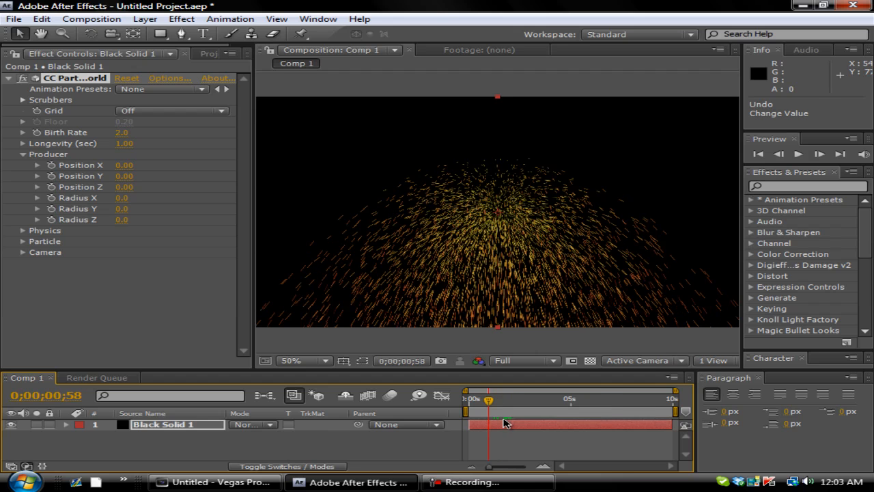
click(12, 20)
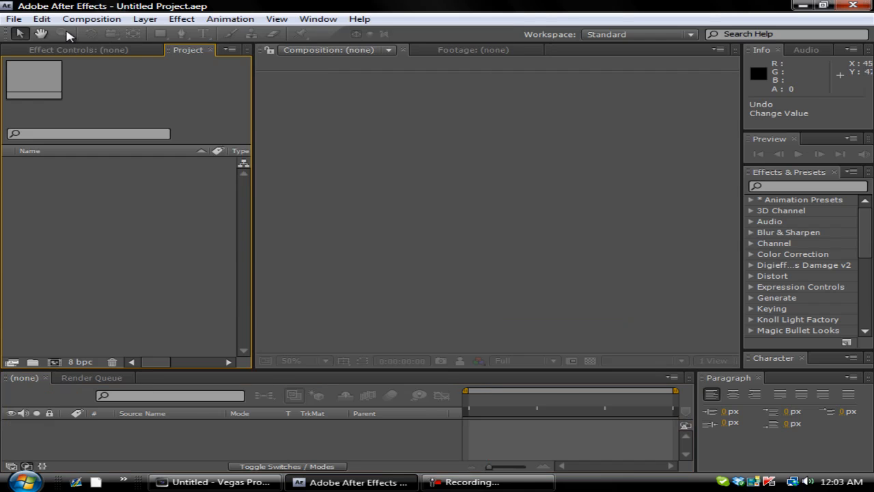
- Create a new 1280×720 composition at 59.94 fps
click(90, 19)
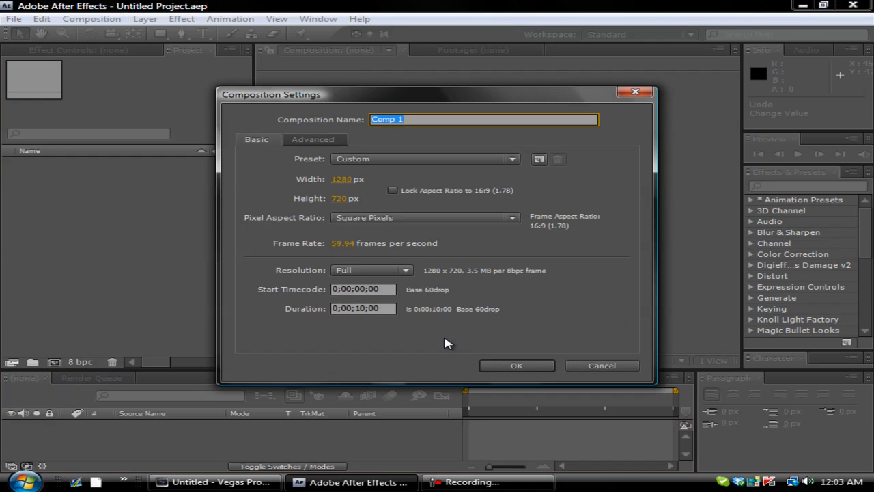
click(362, 309)
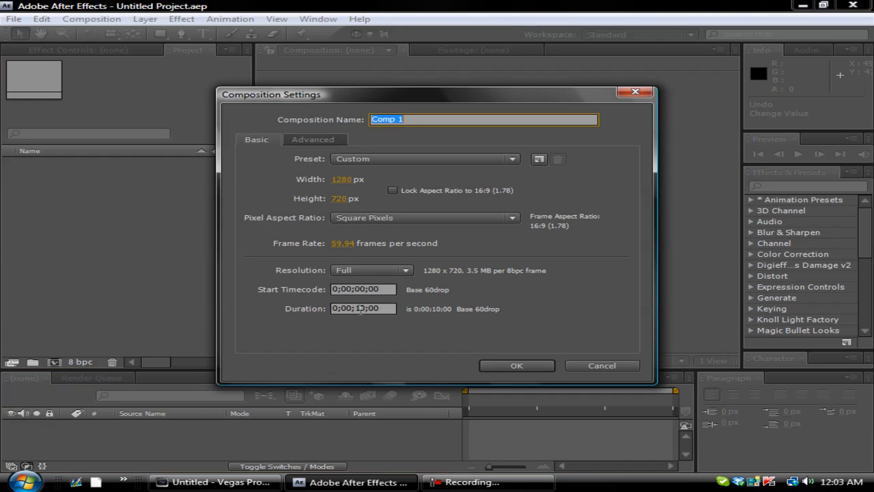
click(180, 19)
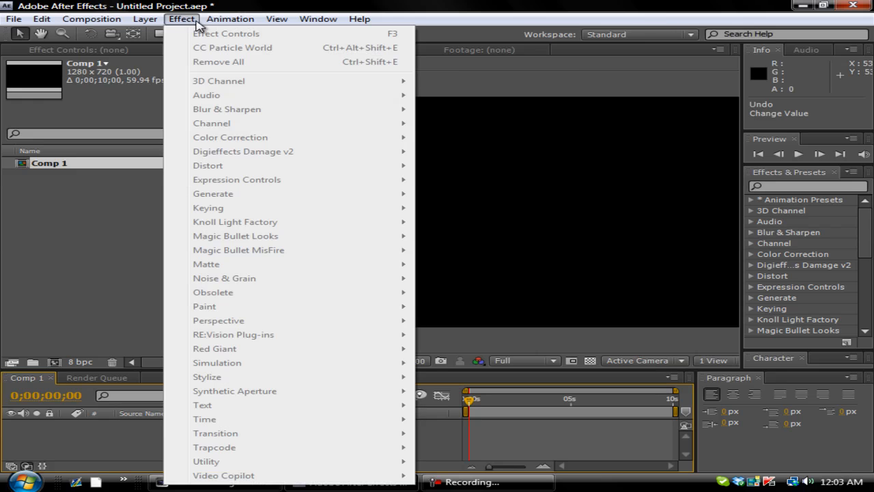
- Add a new black solid layer to the comp via Layer > New > Solid
click(145, 19)
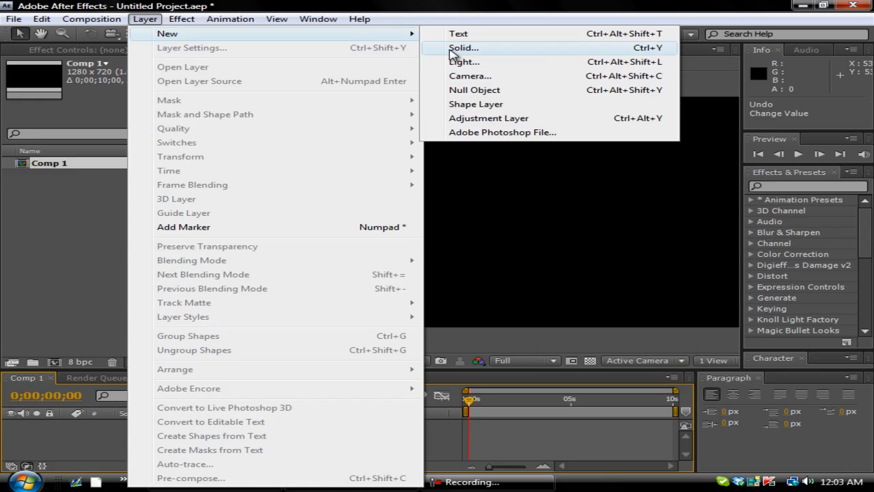
click(463, 47)
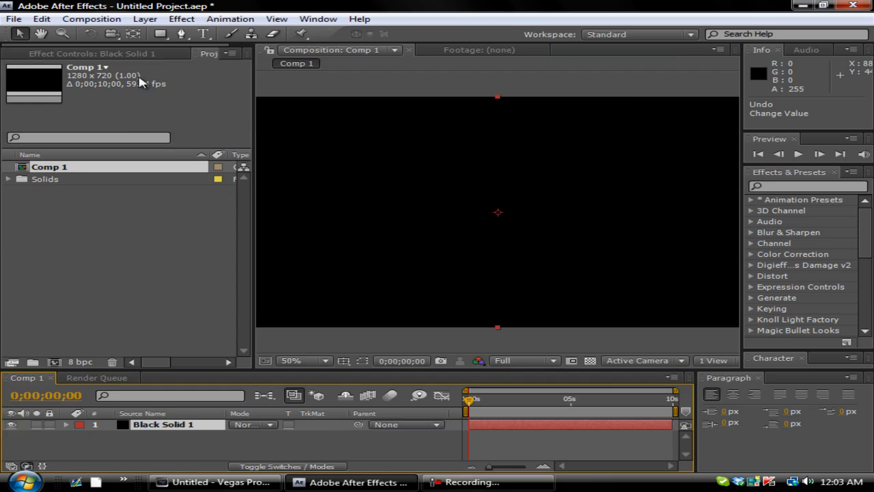
click(180, 19)
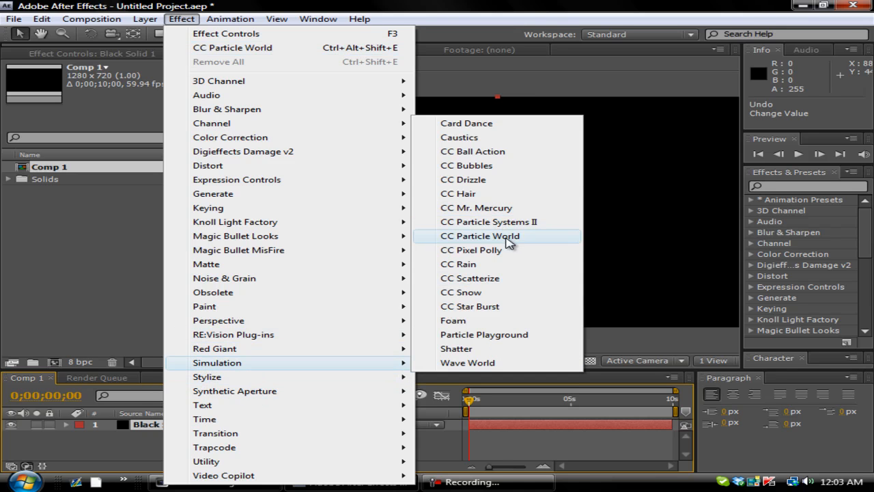
mouse_move(475, 239)
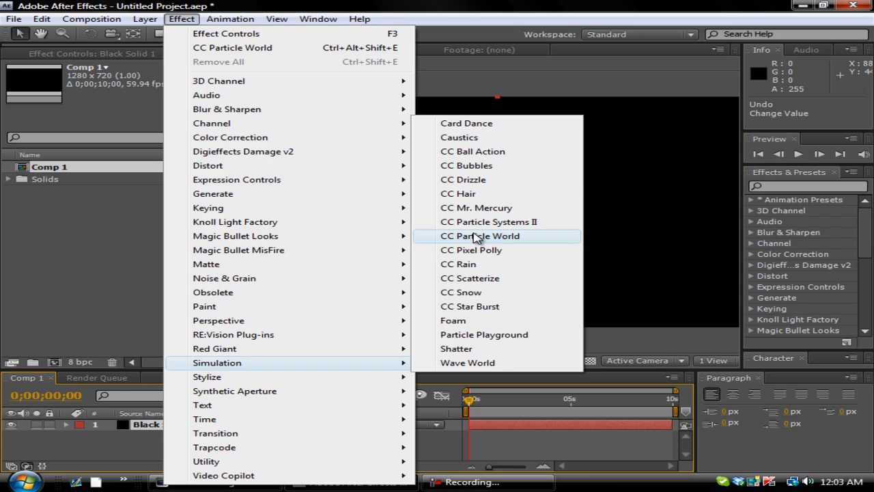
- Apply CC Particle World to the black solid and switch its guide grid display to Off
click(480, 234)
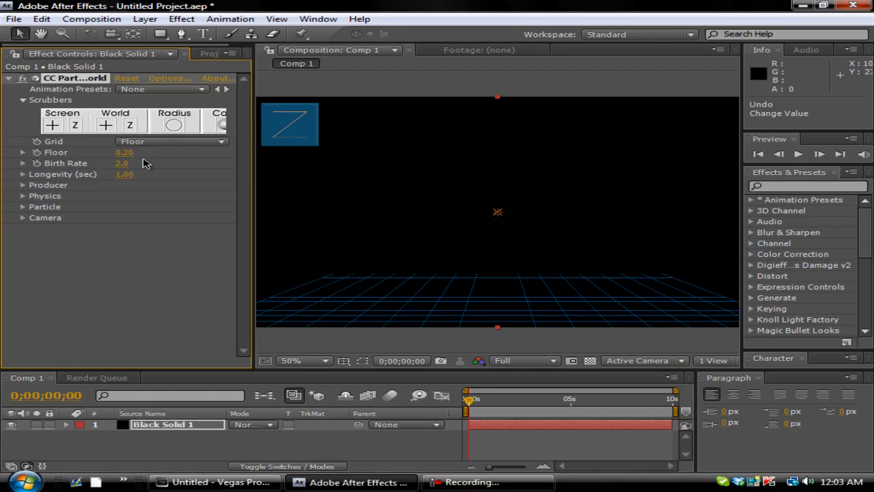
mouse_move(181, 139)
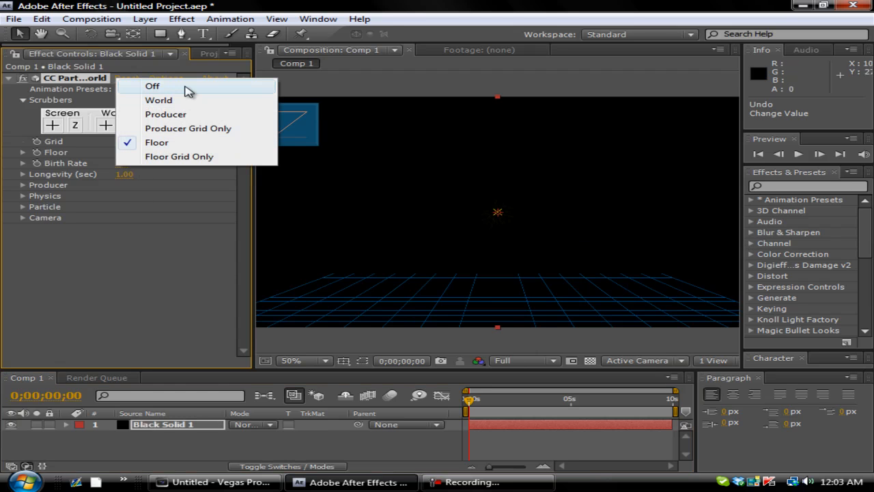
click(153, 85)
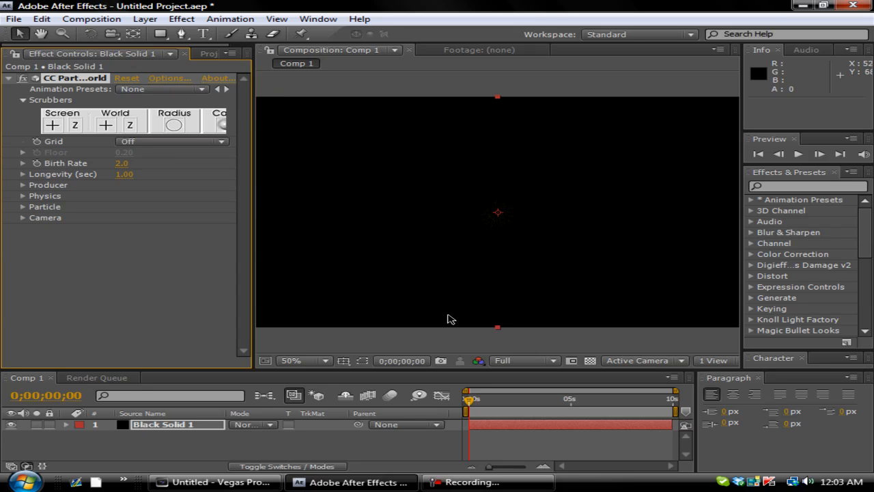
mouse_move(200, 215)
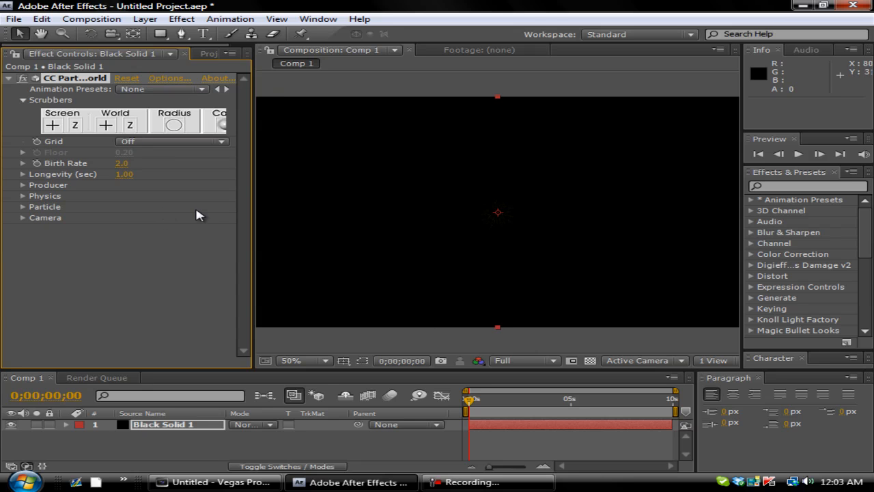
mouse_move(385, 207)
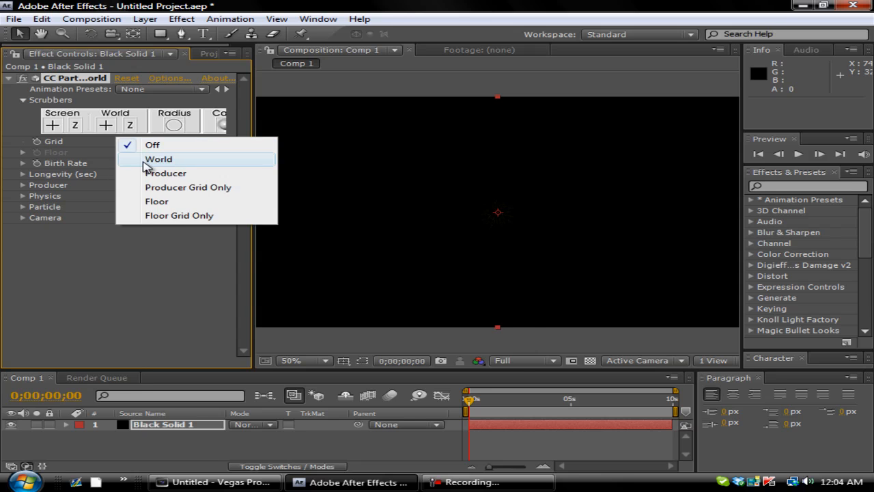
click(179, 216)
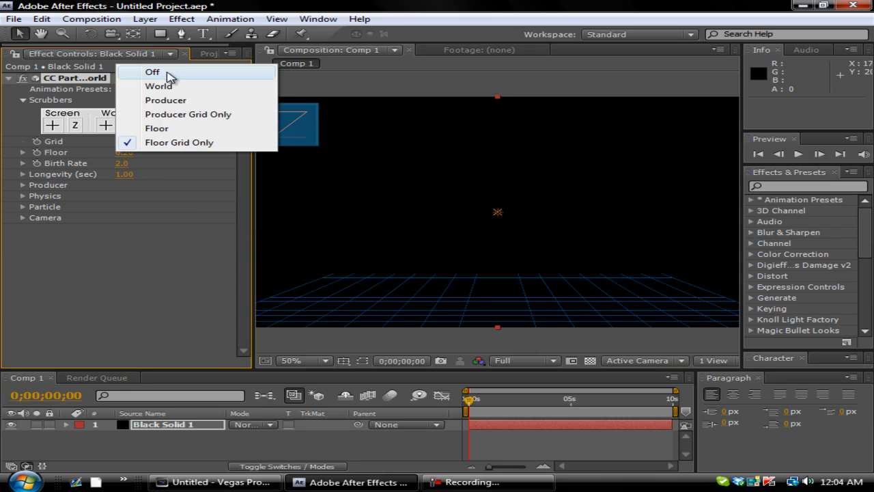
click(152, 72)
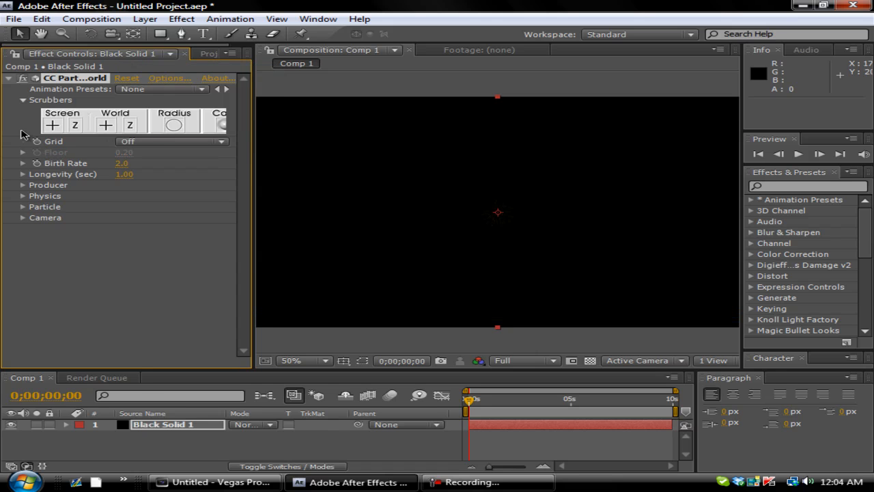
mouse_move(572, 434)
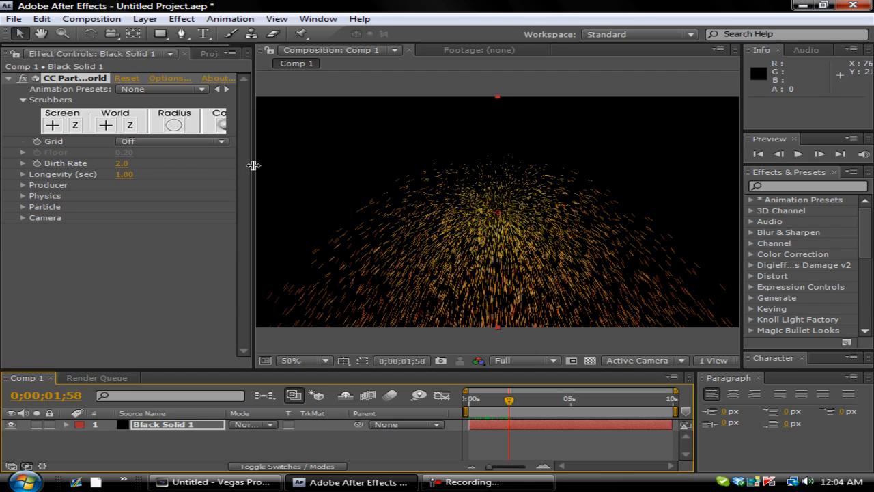
- Set Birth Rate to 3 and the producer's Radius X and Y to 1.5
double_click(126, 163)
text(0.5)
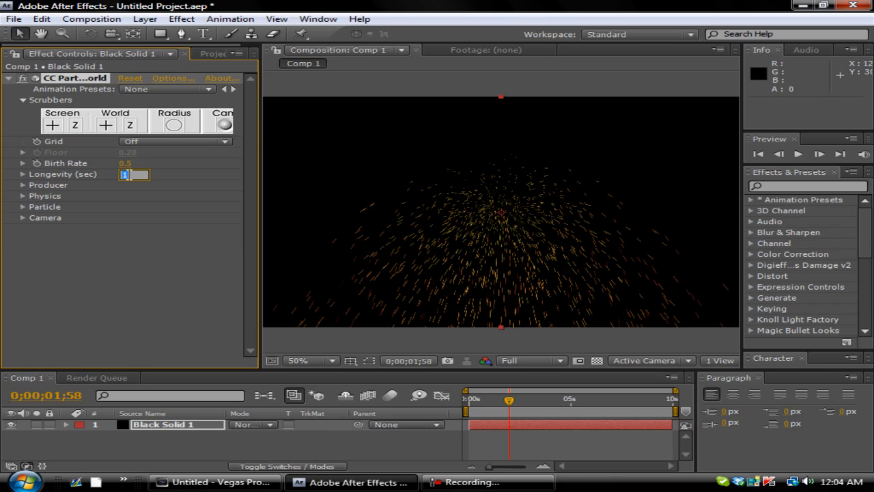
text(3.00)
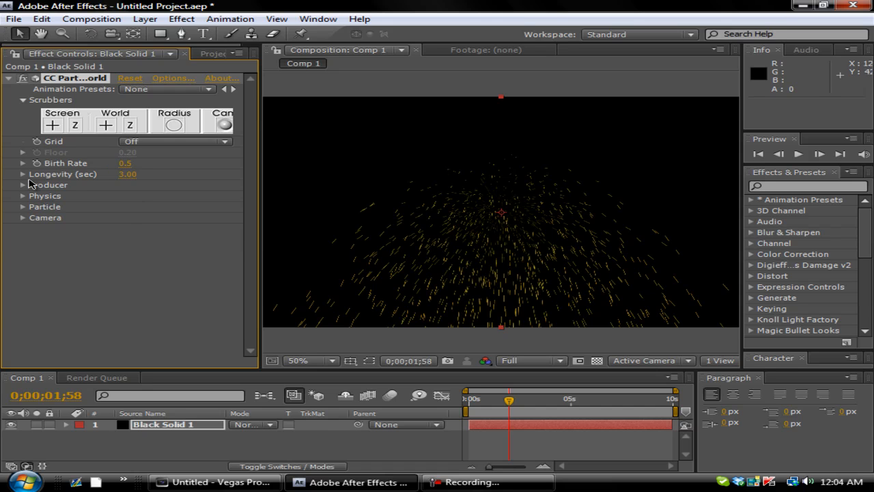
click(22, 186)
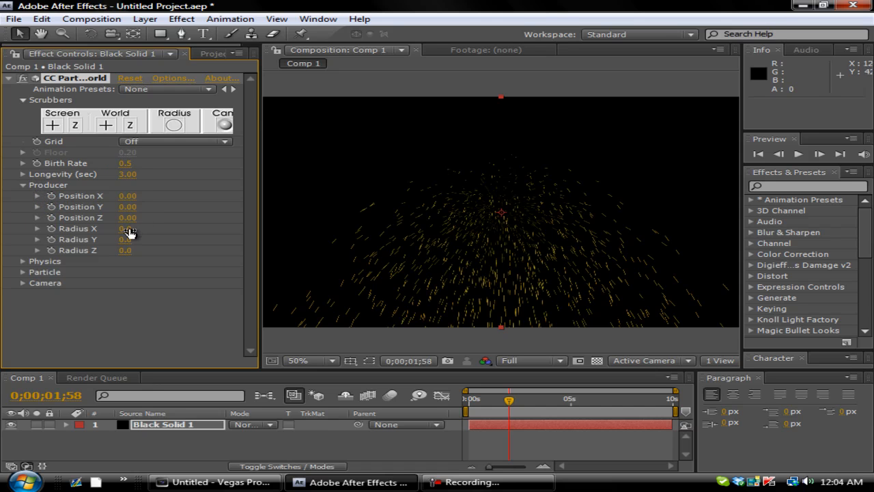
double_click(127, 228)
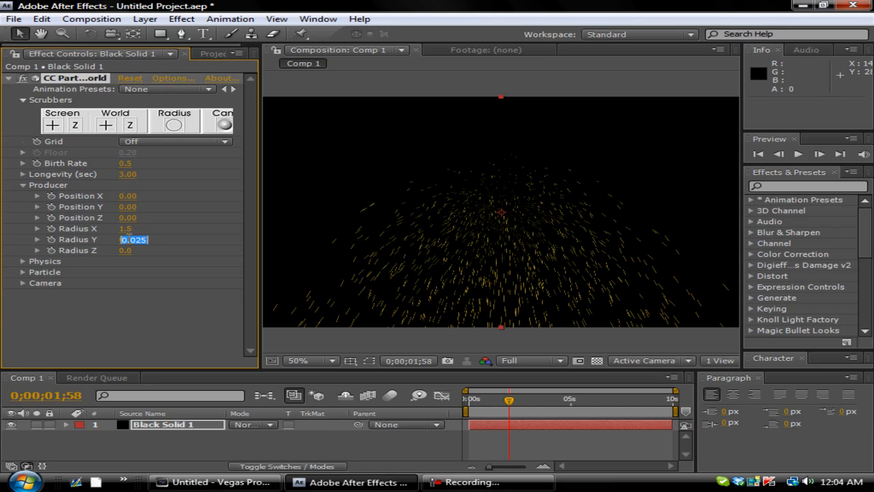
text(1.5)
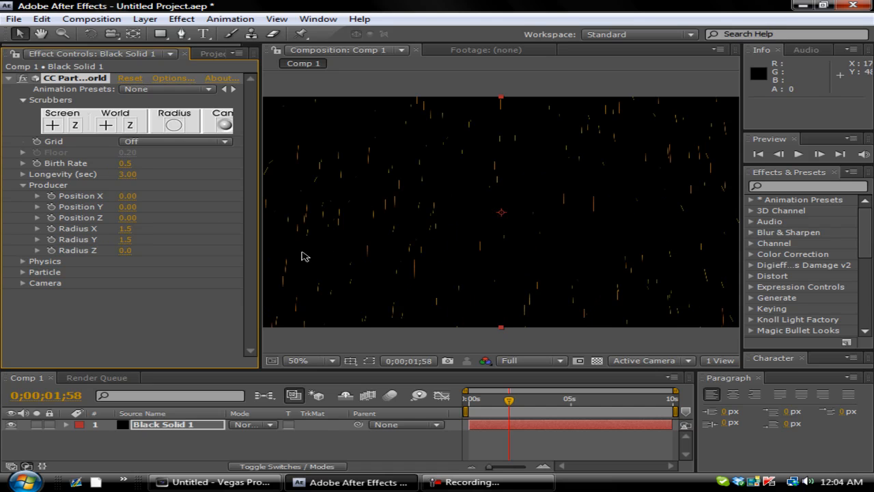
mouse_move(437, 286)
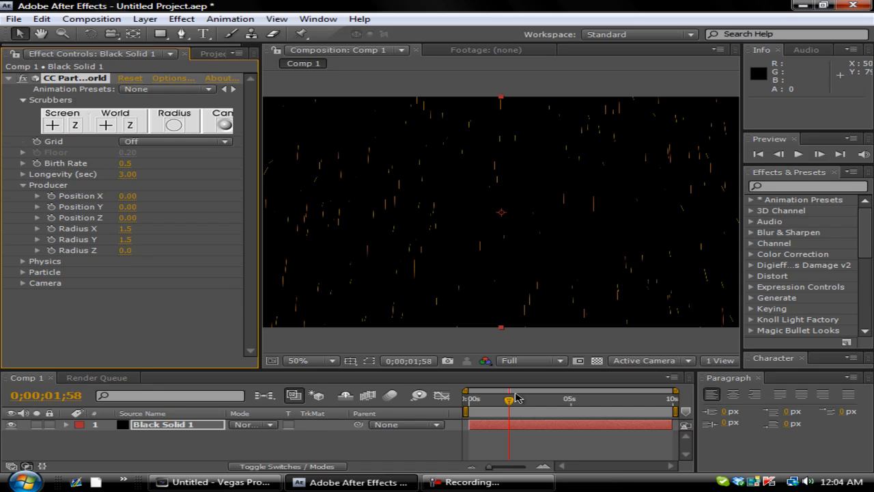
drag(508, 398, 521, 399)
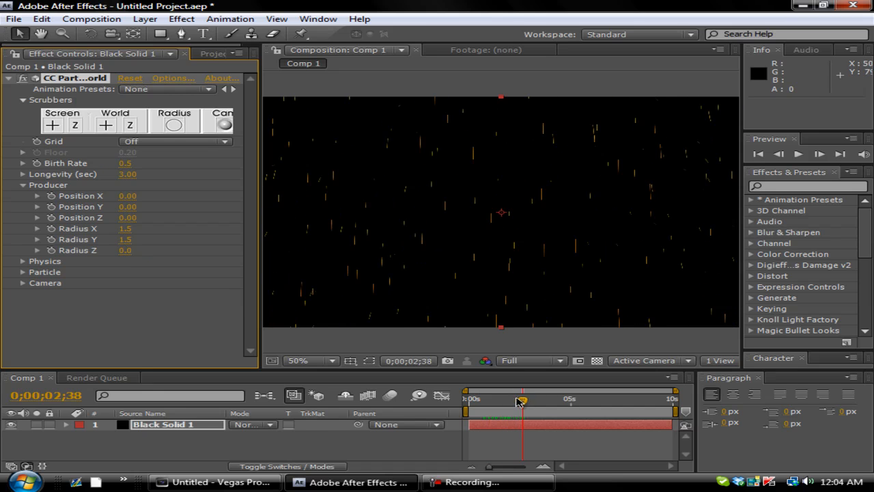
- Set the producer's Radius Z to 2.0, scattering particles across the frame
double_click(126, 250)
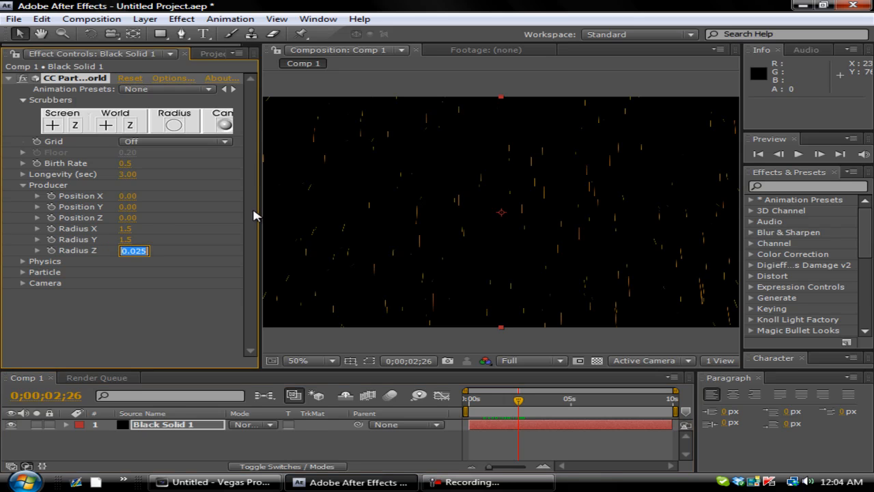
text(2.0)
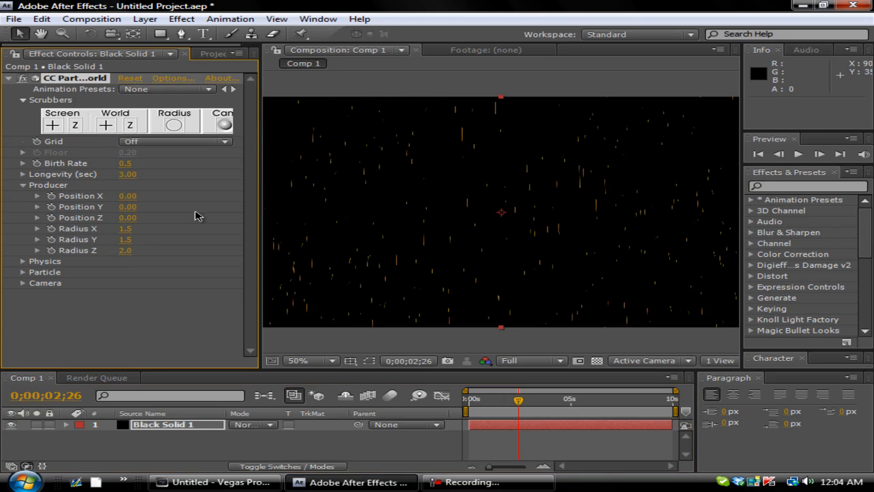
drag(519, 399, 552, 398)
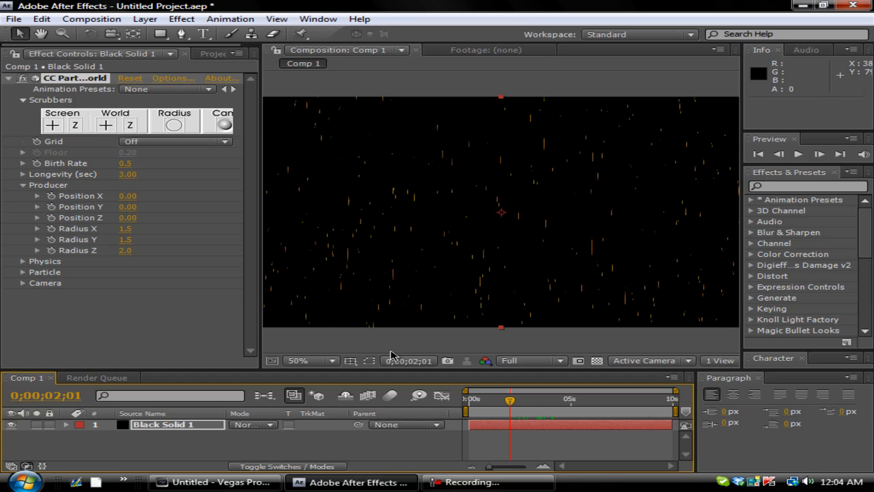
- In Physics, try Twirl animation then settle on Fractal Omni
click(23, 186)
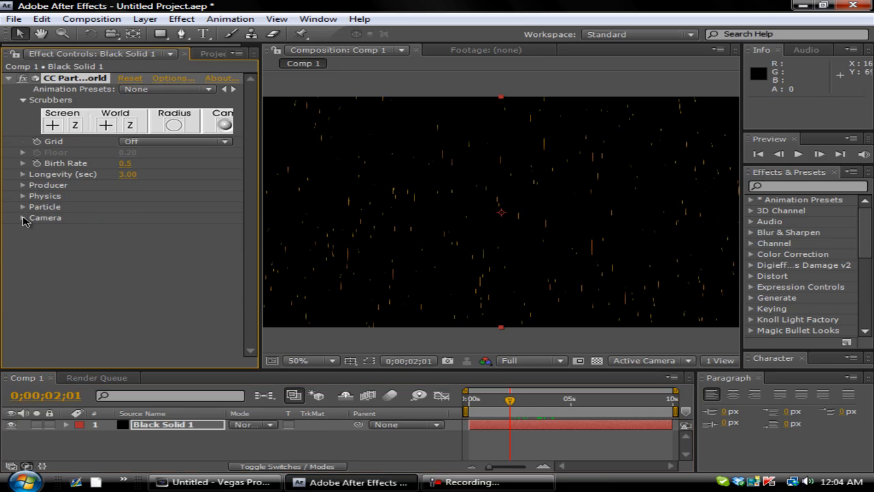
click(22, 197)
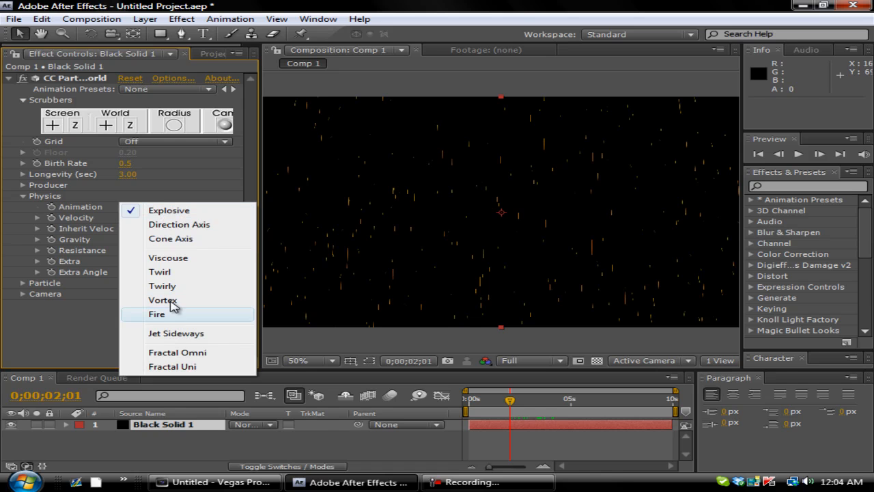
mouse_move(158, 272)
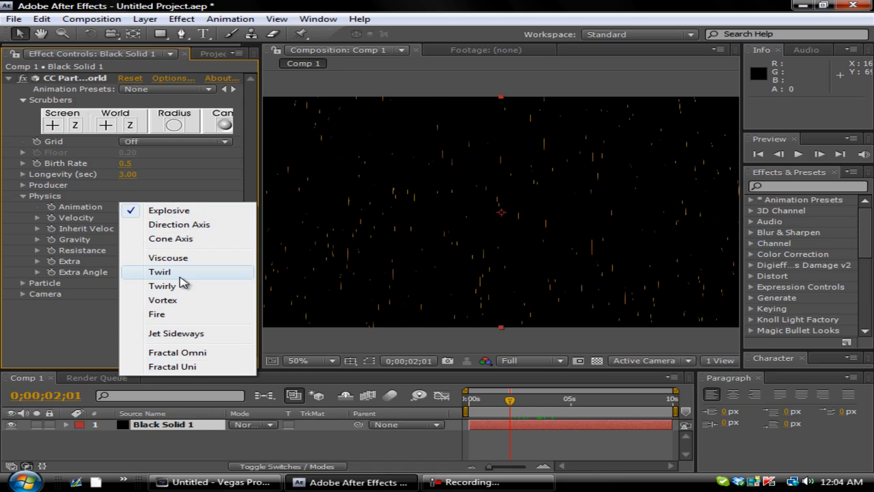
click(159, 270)
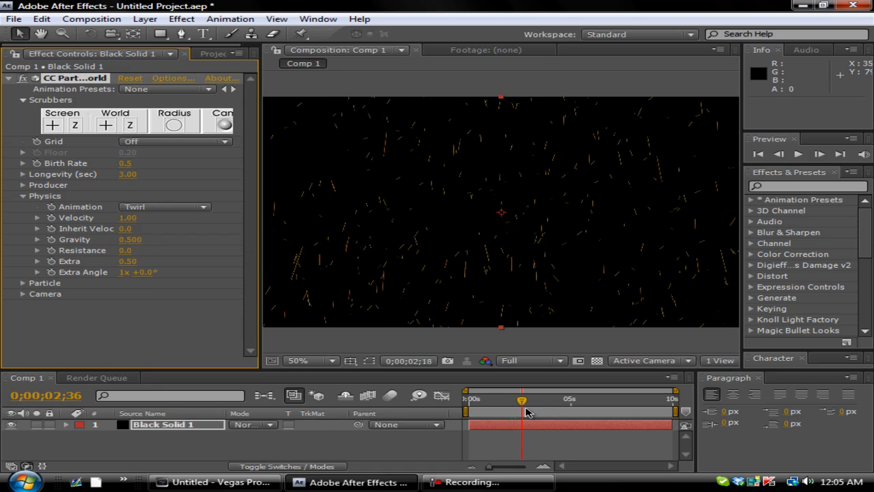
drag(521, 399, 509, 399)
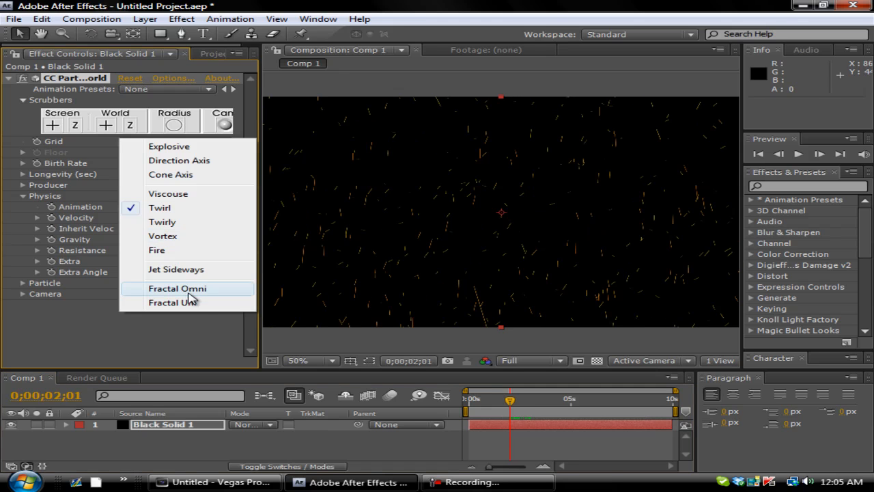
mouse_move(224, 290)
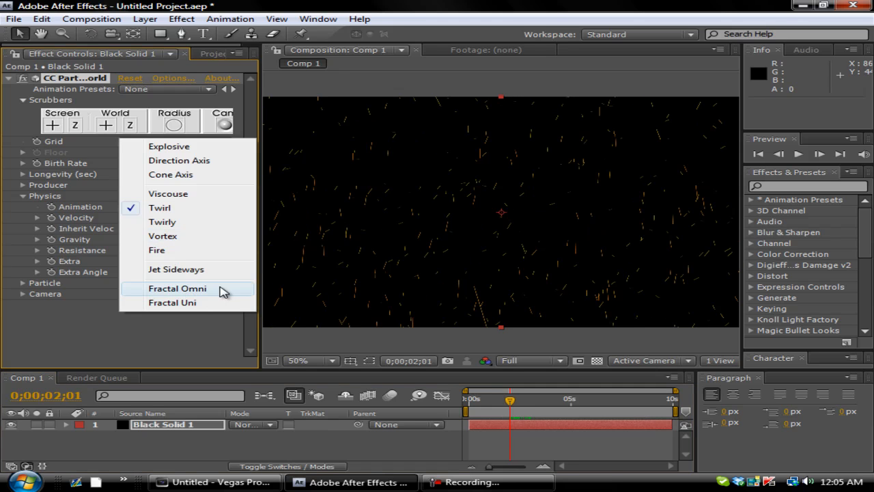
click(177, 287)
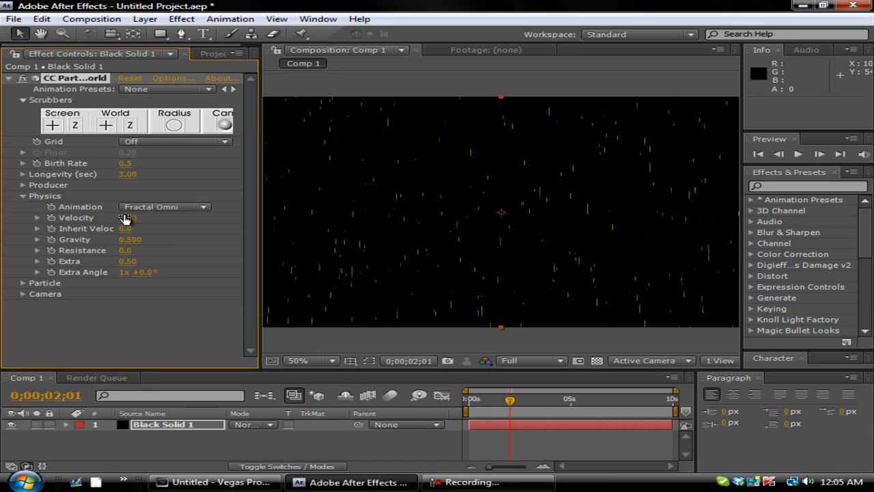
- Set particle velocity to 0.1 and gravity to -0.2, then preview the drifting motion
double_click(126, 217)
text(0.1)
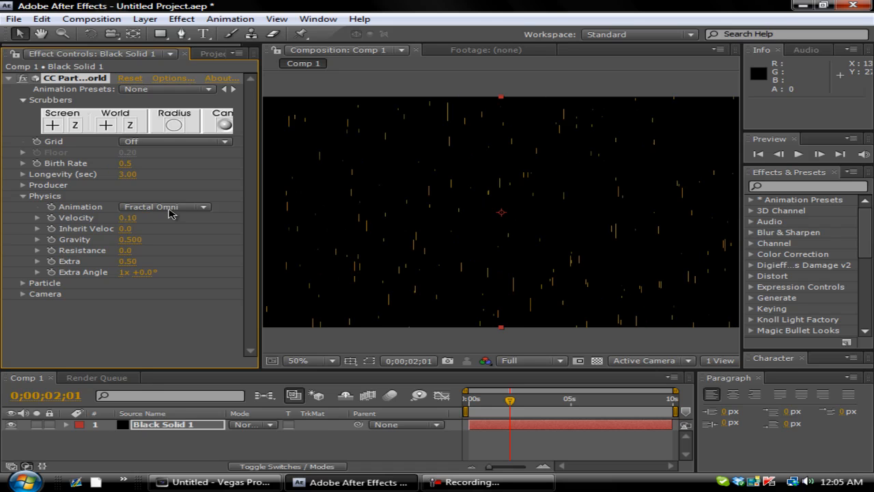
mouse_move(142, 234)
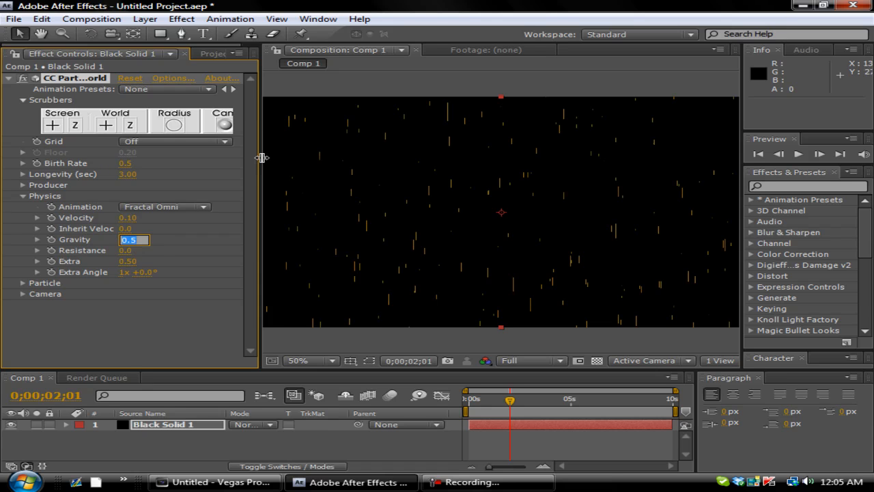
text(-0.2)
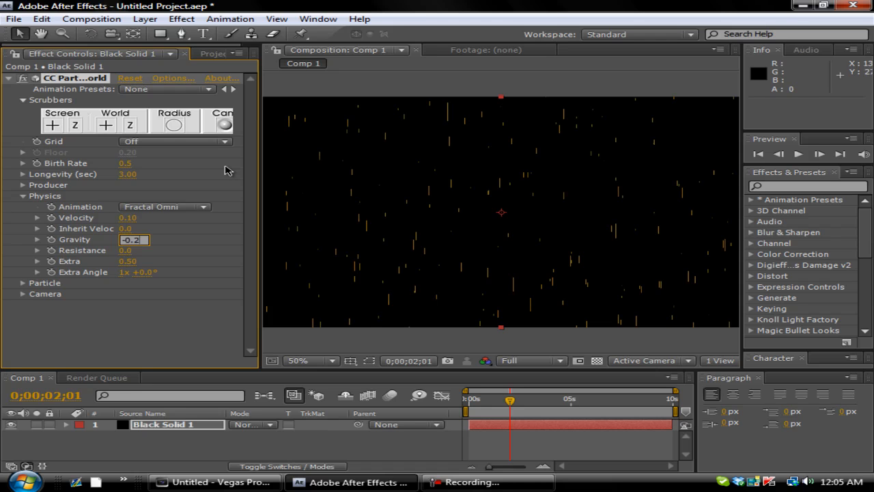
click(506, 399)
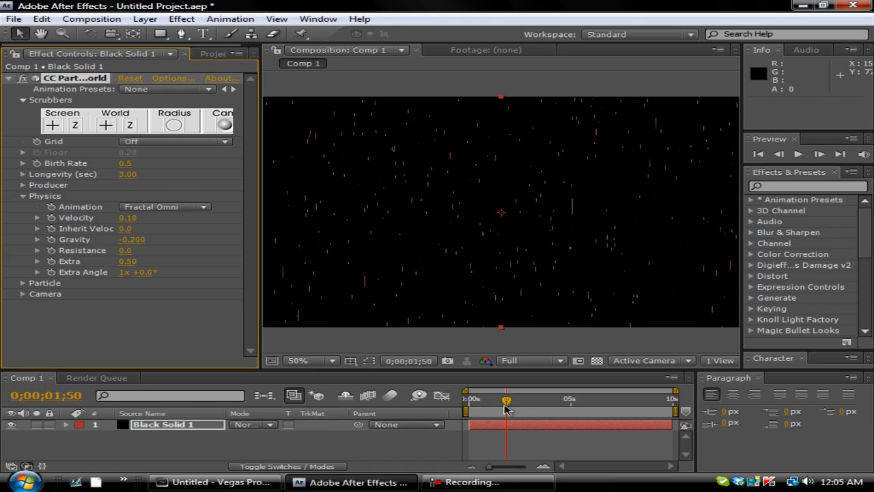
drag(505, 399, 471, 399)
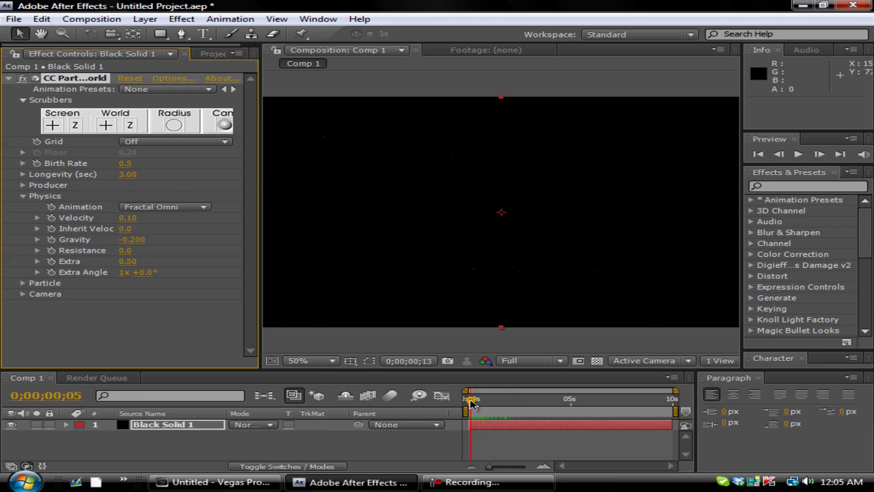
drag(471, 399, 481, 398)
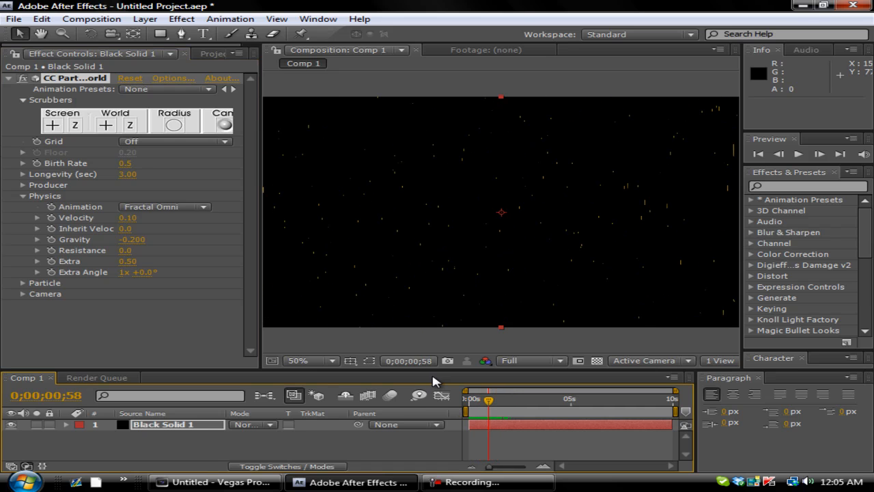
- Browse Particle Type through darkened faded spheres and lens fade, settling on Tetrahedron
click(22, 197)
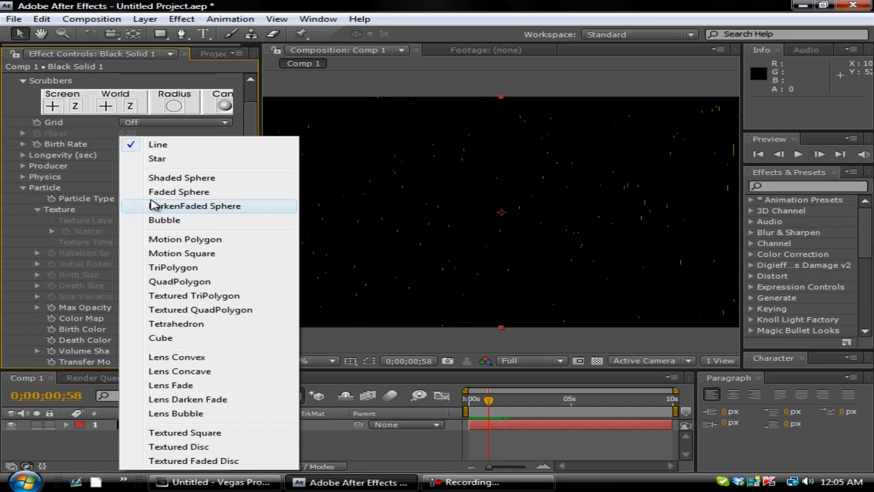
mouse_move(192, 141)
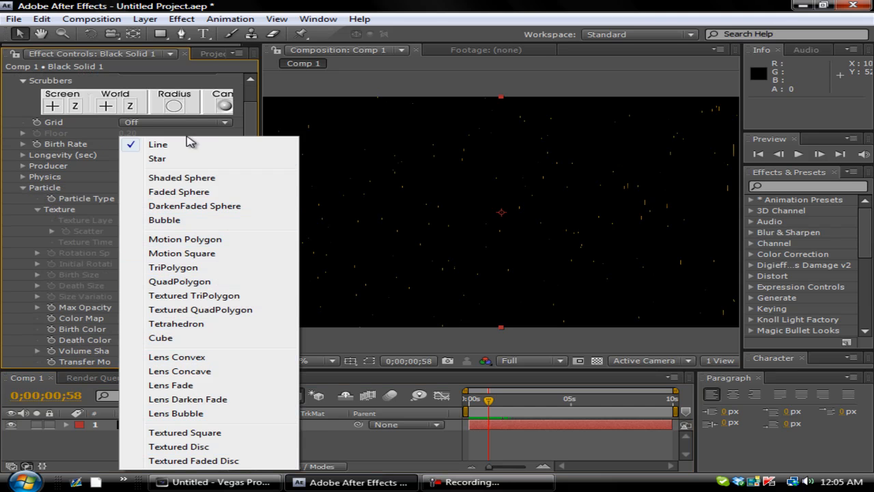
click(157, 158)
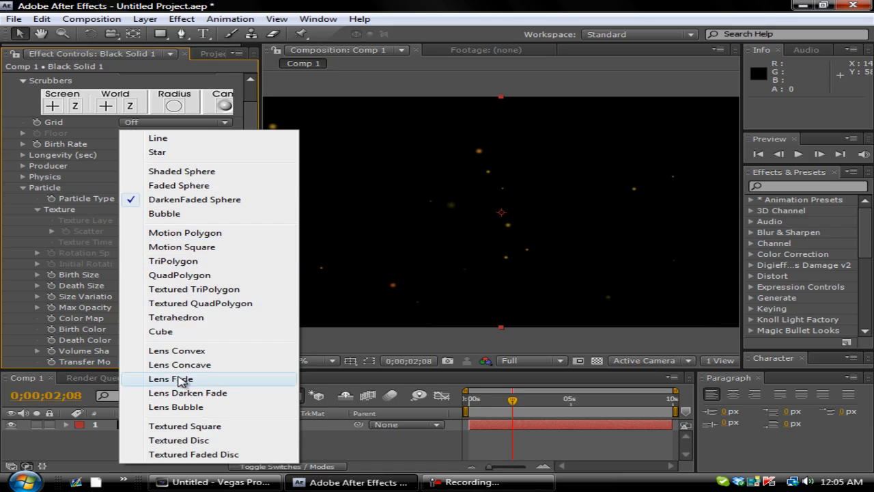
click(170, 378)
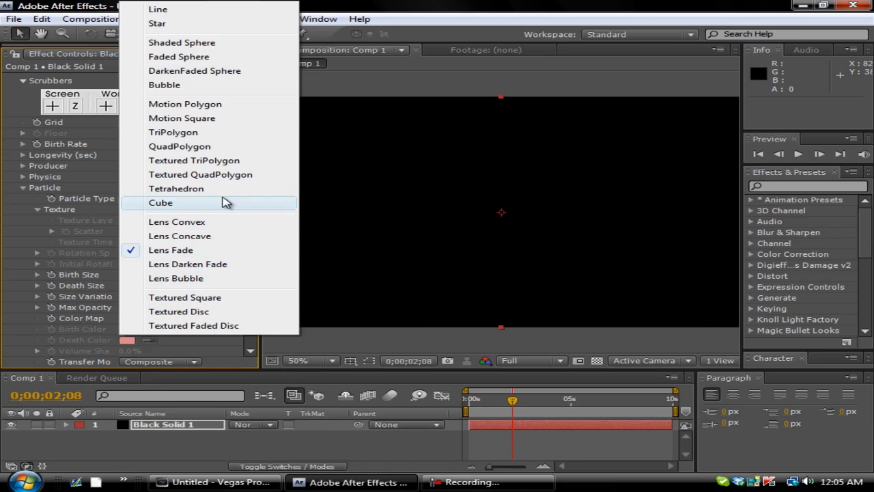
click(175, 188)
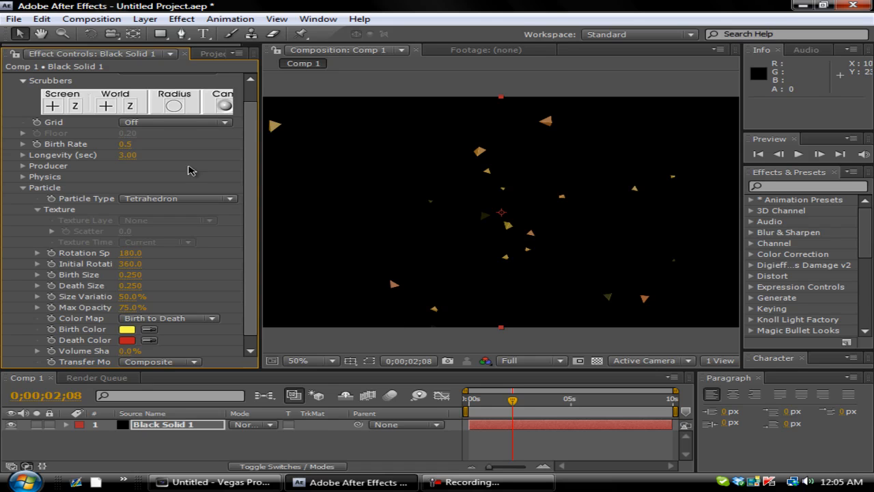
mouse_move(301, 183)
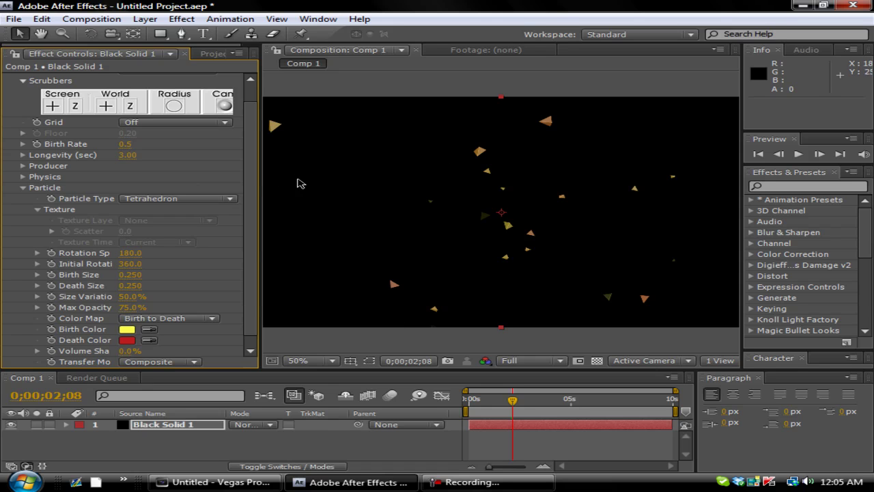
mouse_move(362, 333)
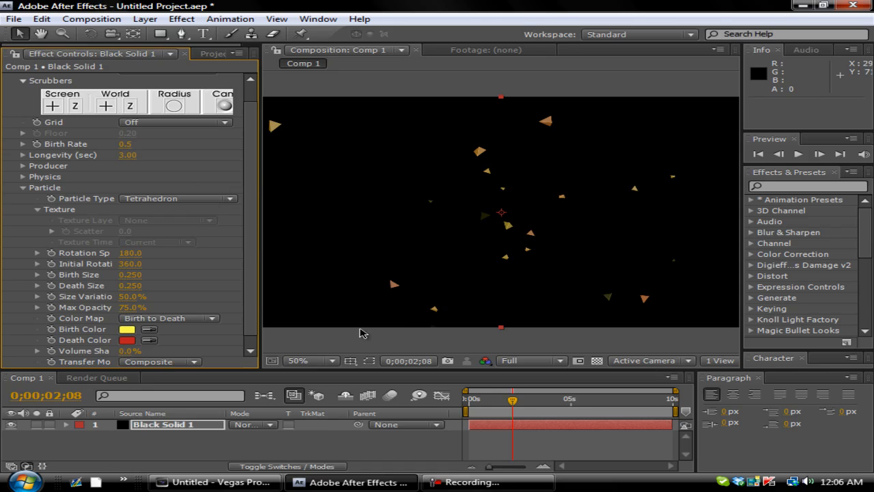
- Scrub the timeline to preview the yellow-to-red tetrahedron particles across time
drag(513, 398, 508, 399)
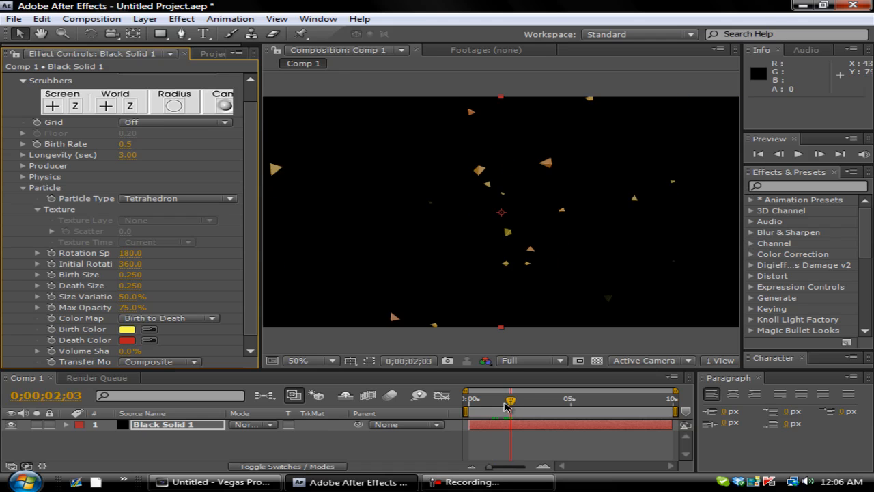
drag(511, 399, 530, 398)
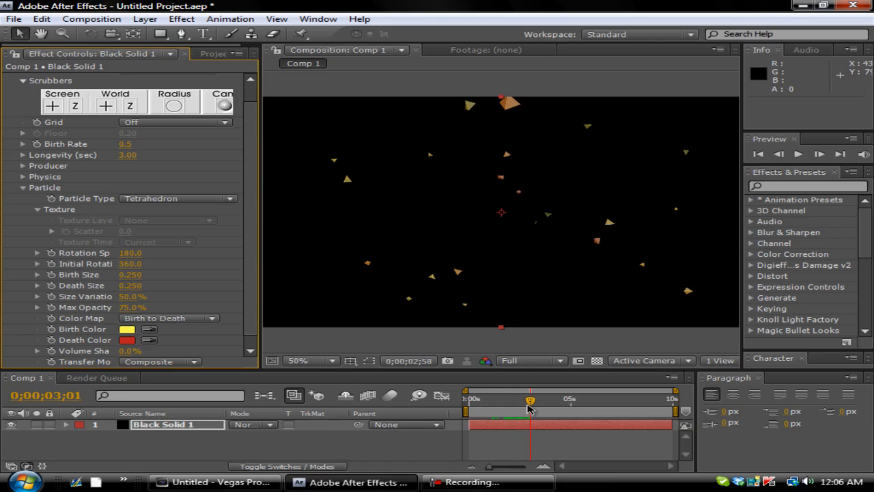
drag(529, 399, 543, 398)
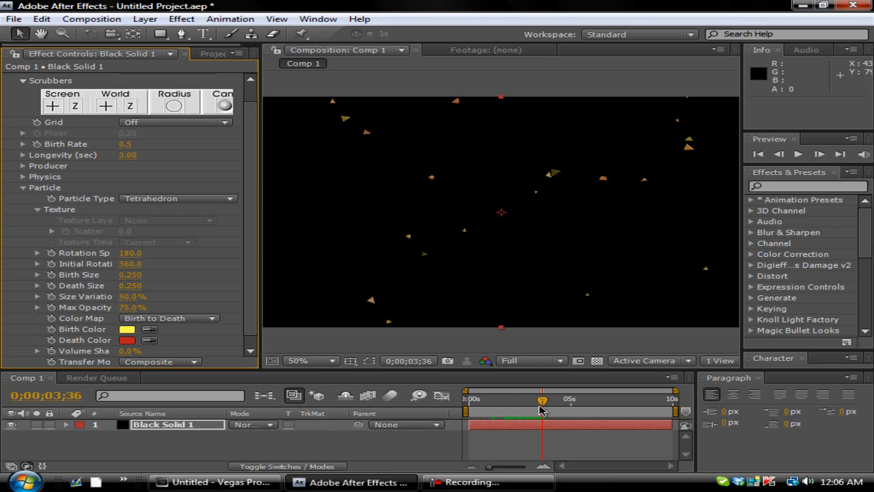
click(541, 398)
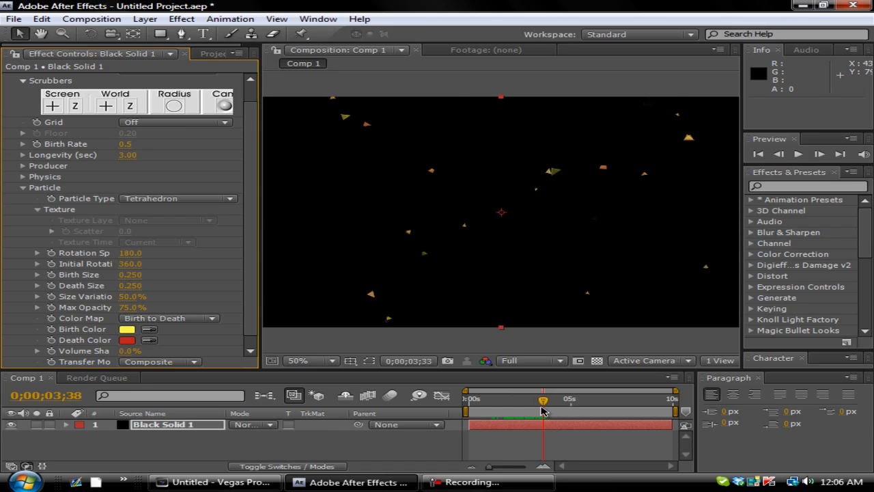
drag(543, 398, 567, 398)
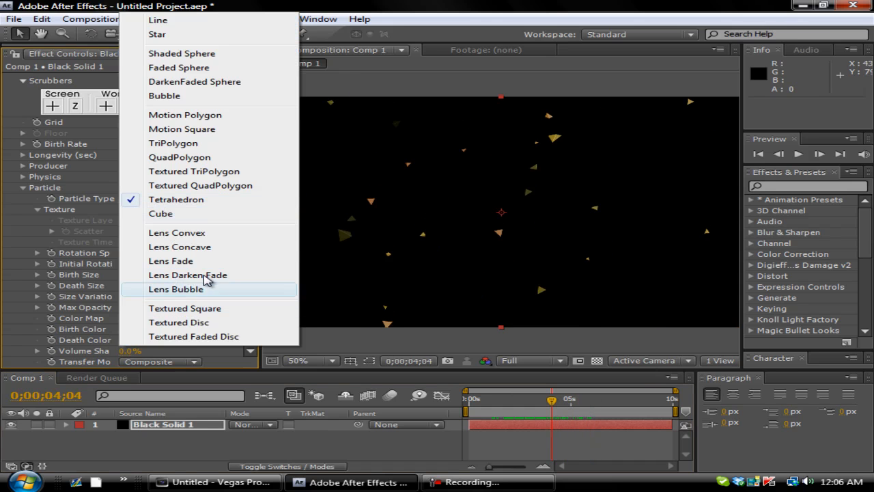
mouse_move(194, 82)
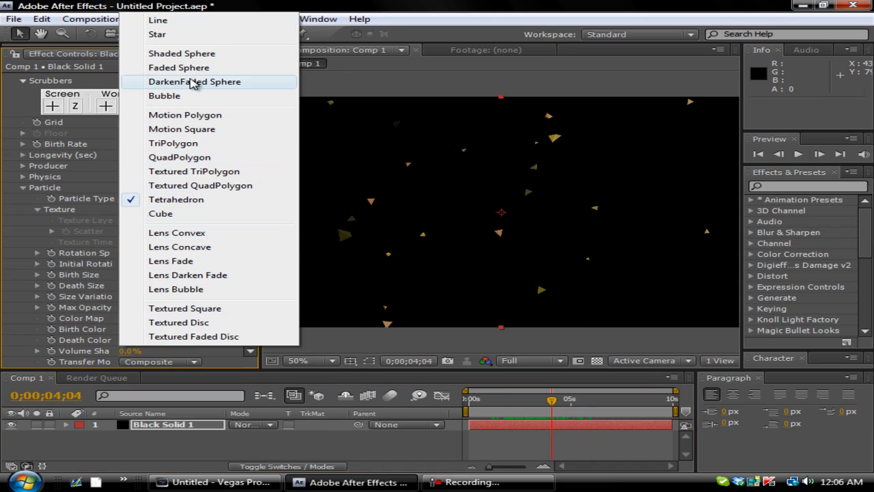
- Make the particles faded spheres with Birth Size 0.200 and Death Size 0.150
click(179, 67)
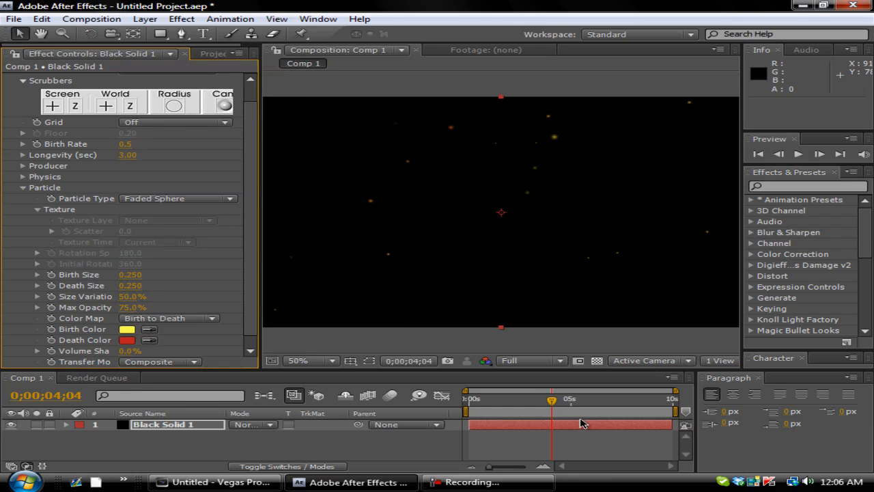
drag(552, 399, 538, 399)
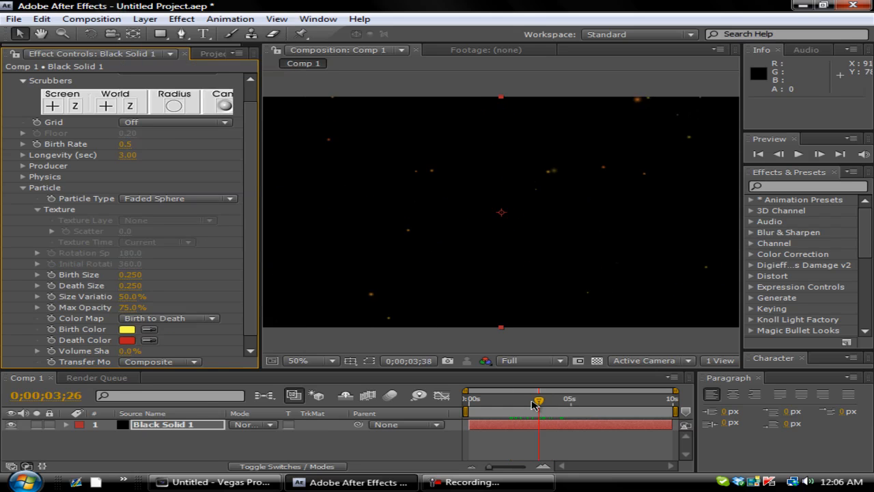
drag(538, 399, 524, 399)
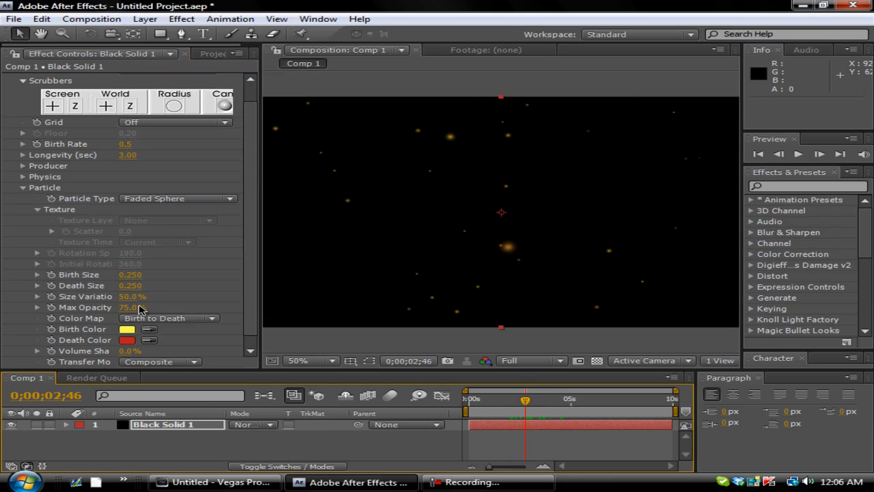
mouse_move(101, 320)
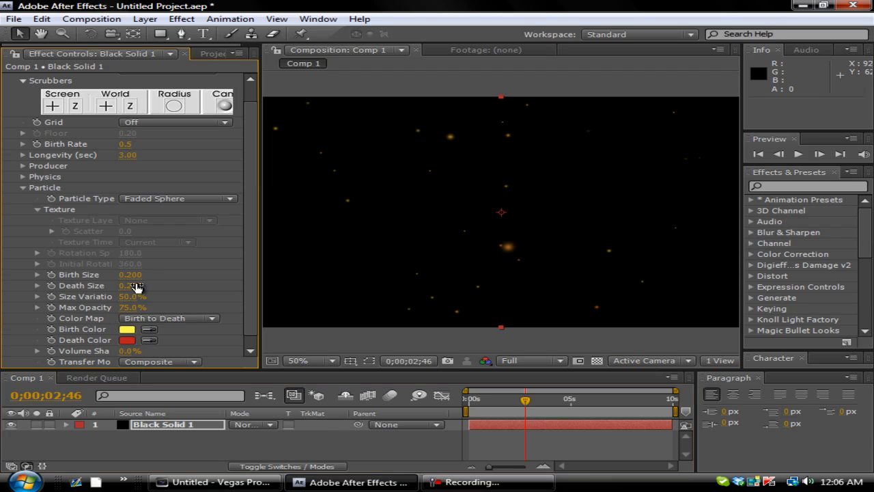
double_click(130, 285)
text(0.150)
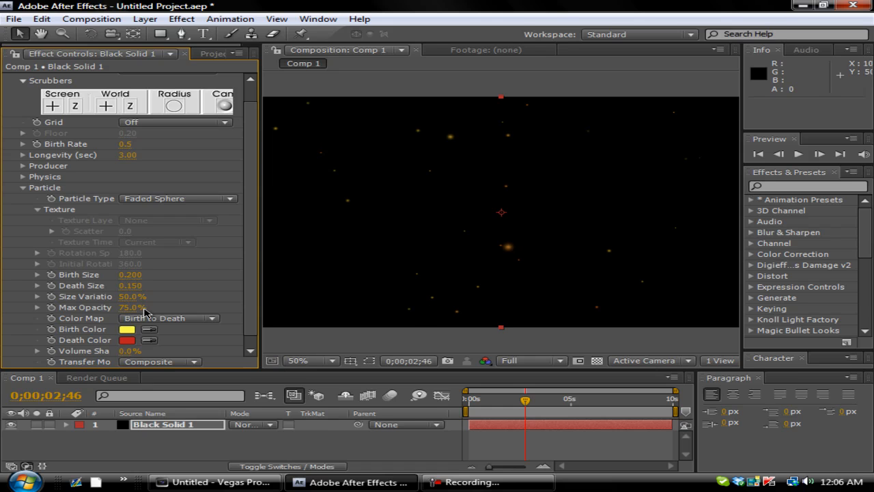
- Set both the Birth Color and Death Color of the particles to white
click(127, 328)
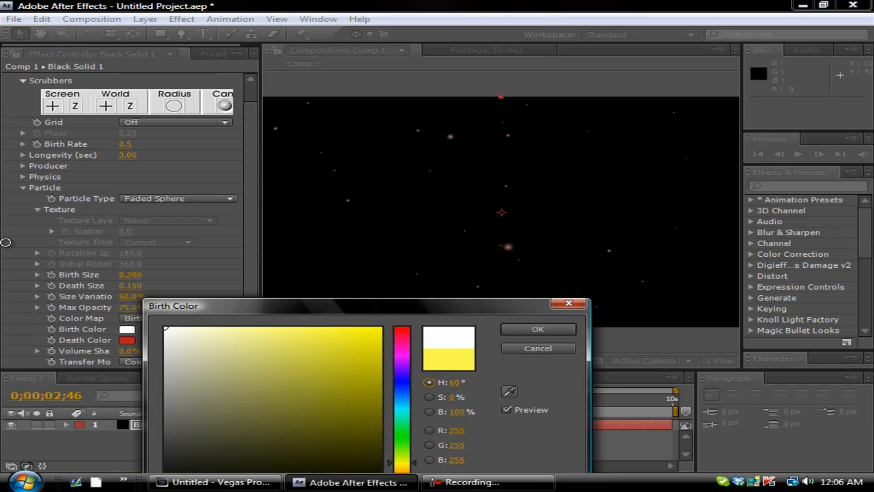
click(355, 406)
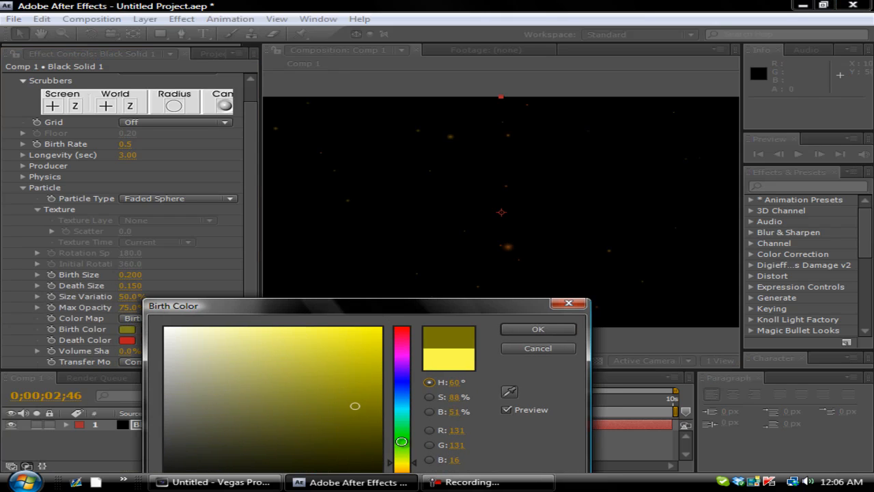
drag(355, 405, 145, 445)
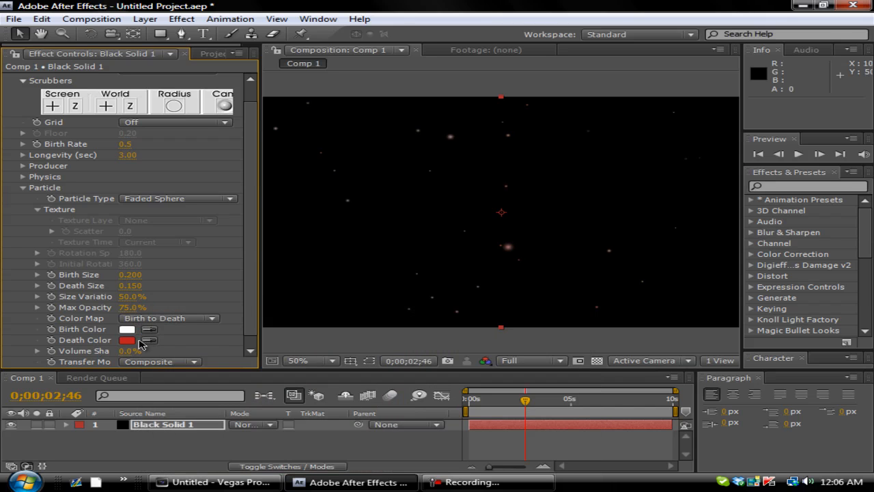
click(127, 340)
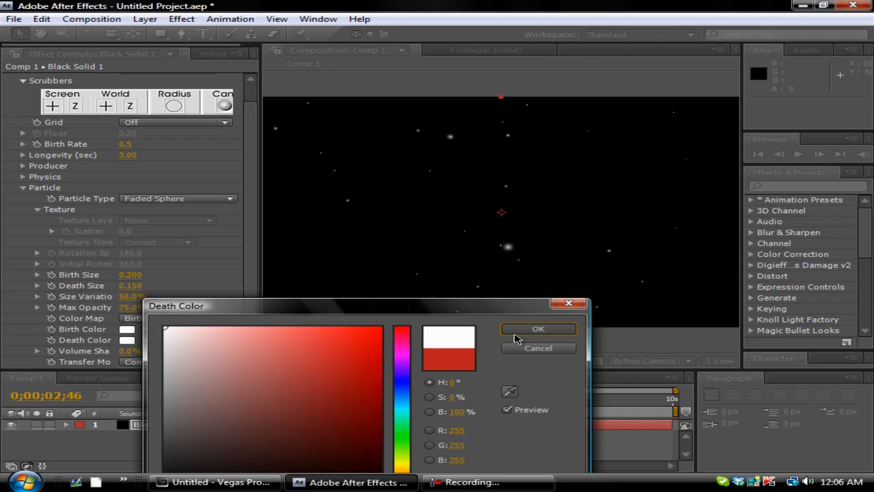
click(538, 327)
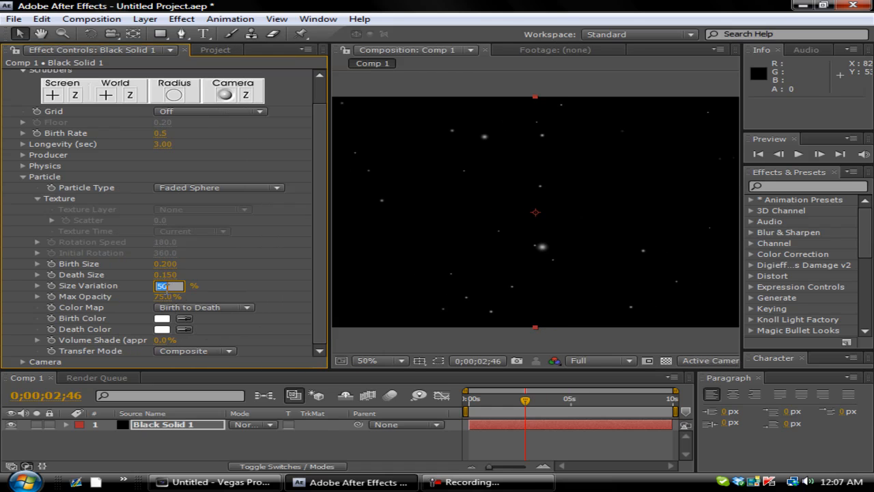
- Set the particles' Size Variation to 75%
text(75.0%)
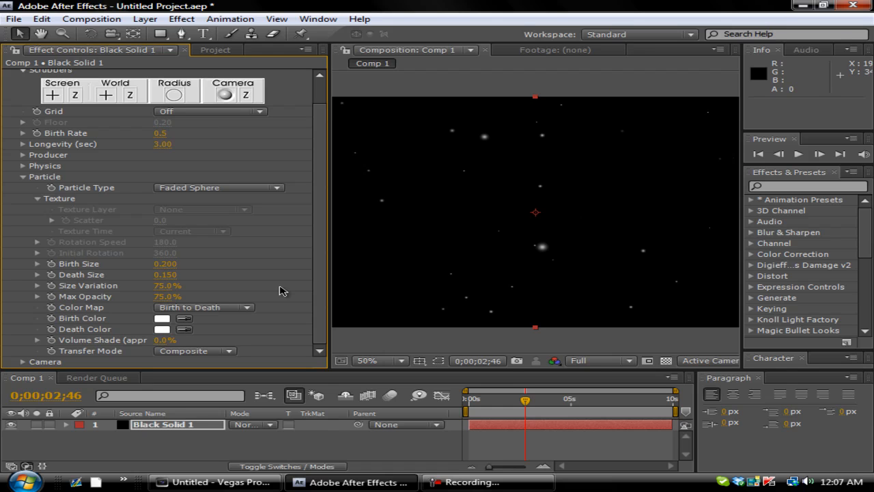
mouse_move(259, 342)
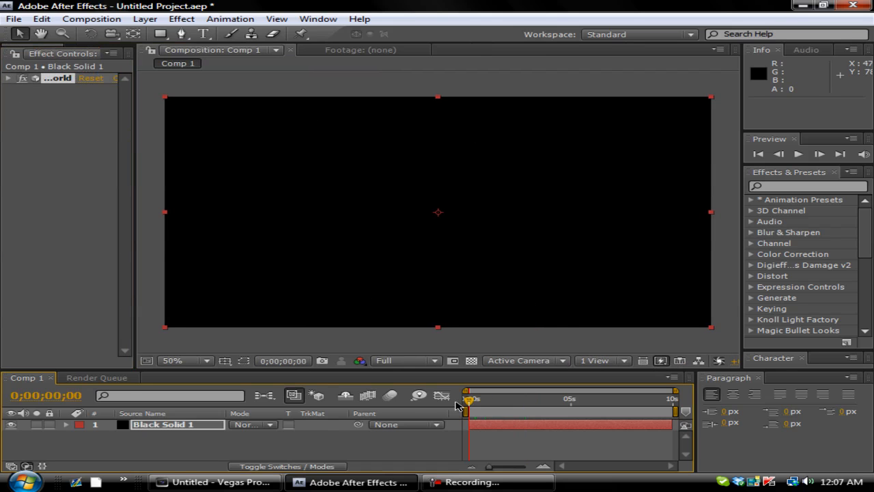
click(797, 153)
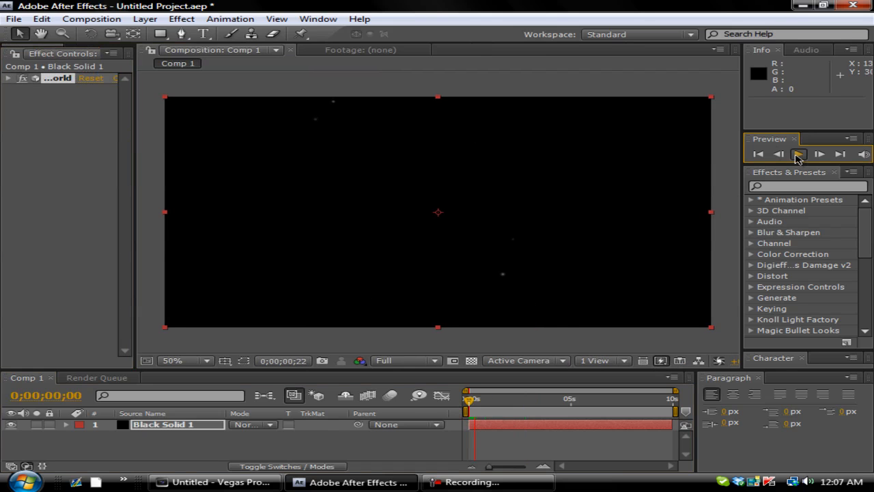
click(797, 153)
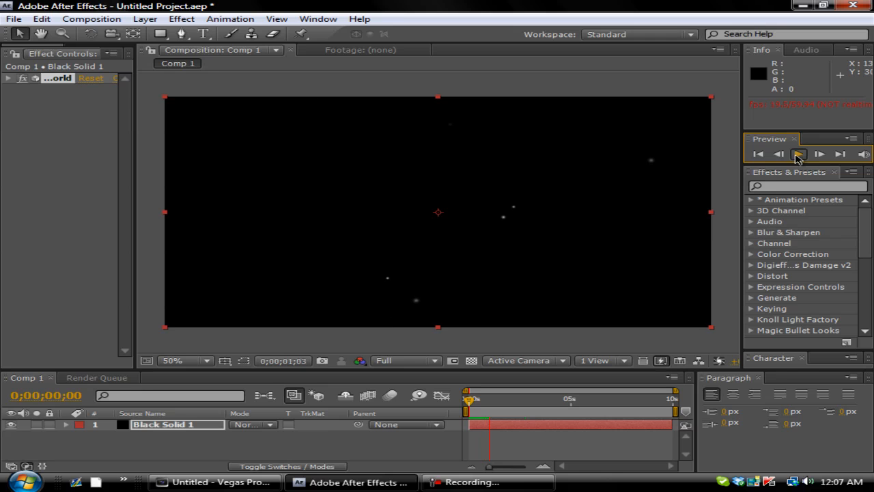
click(797, 153)
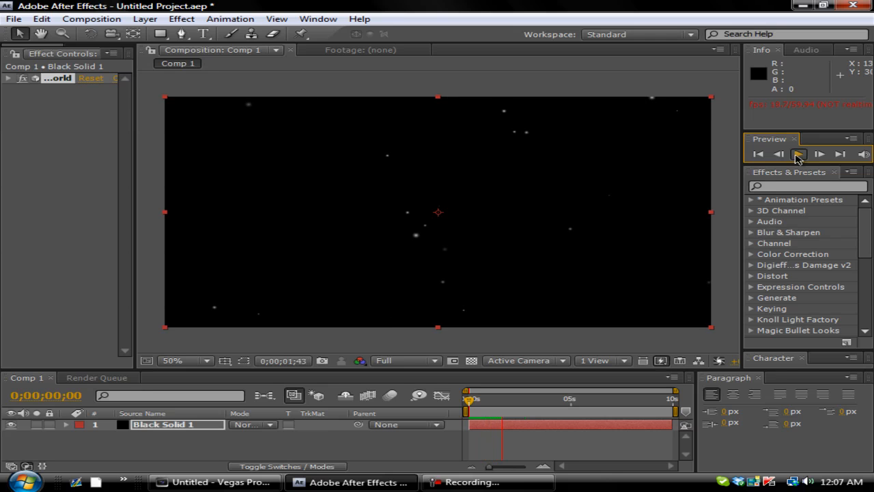
click(797, 153)
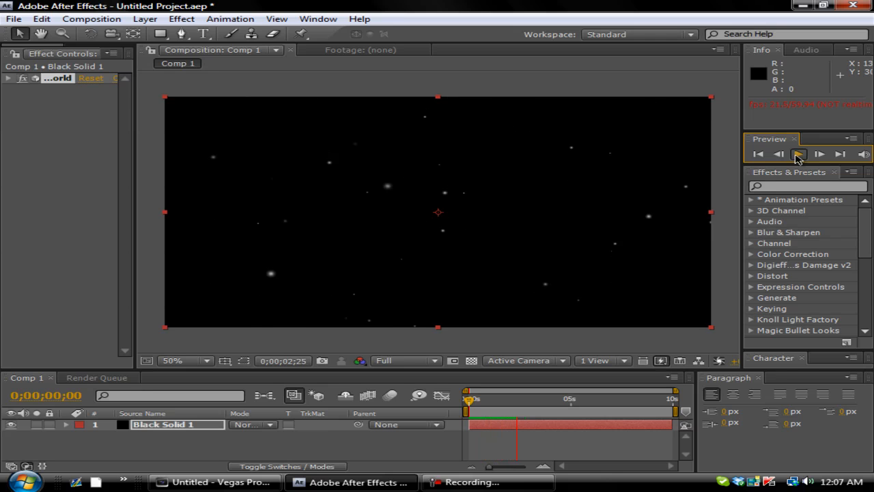
click(798, 153)
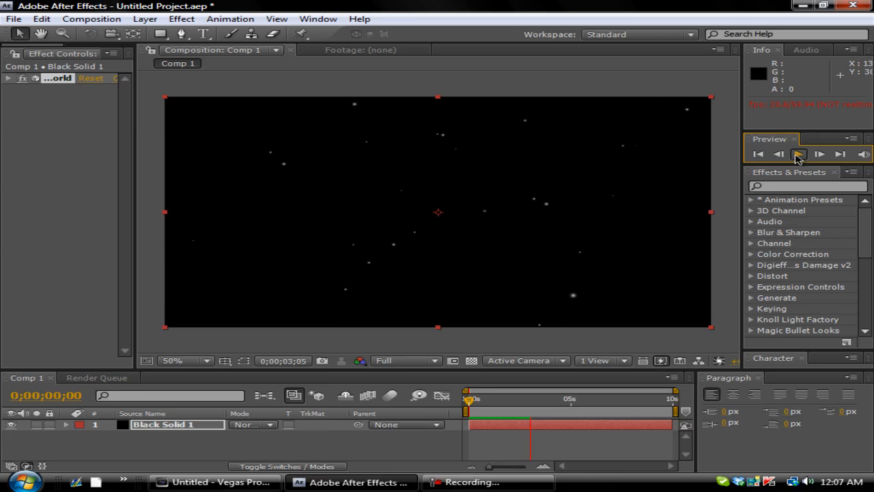
click(798, 153)
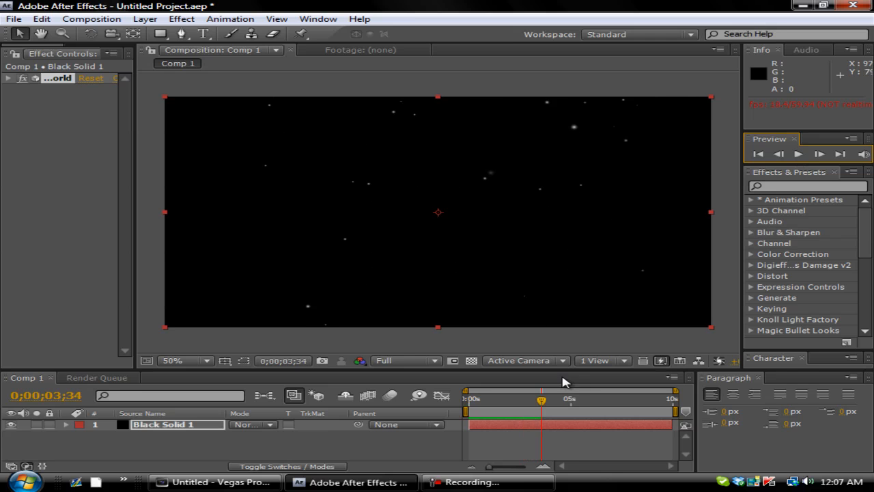
click(797, 153)
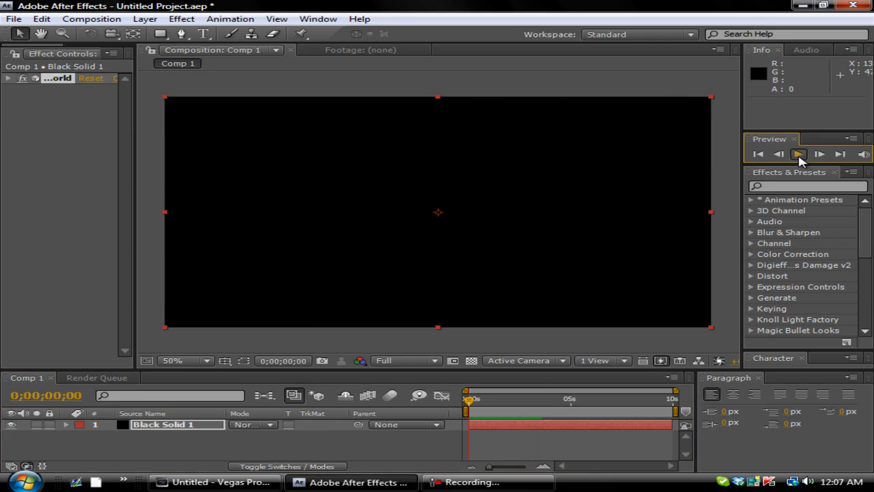
click(797, 152)
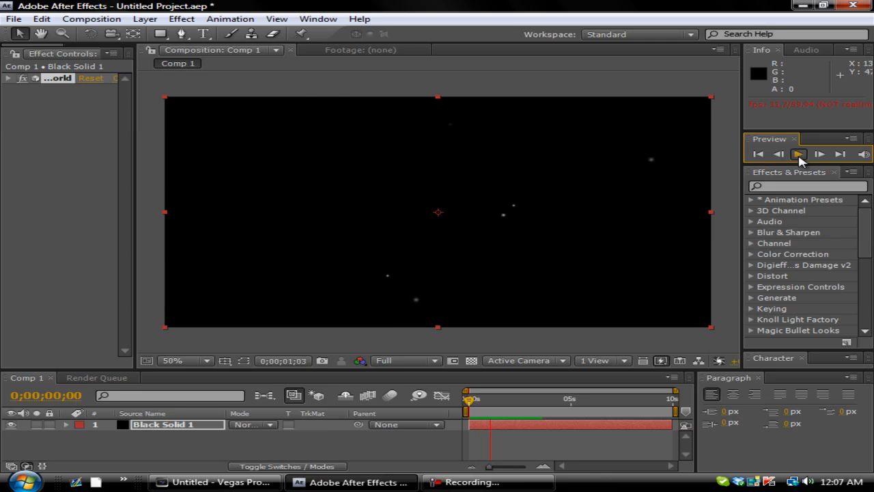
click(797, 153)
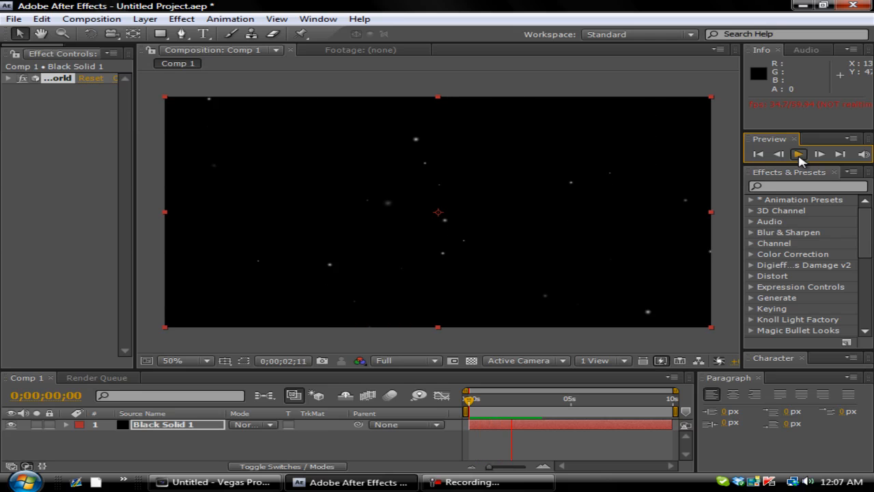
click(798, 153)
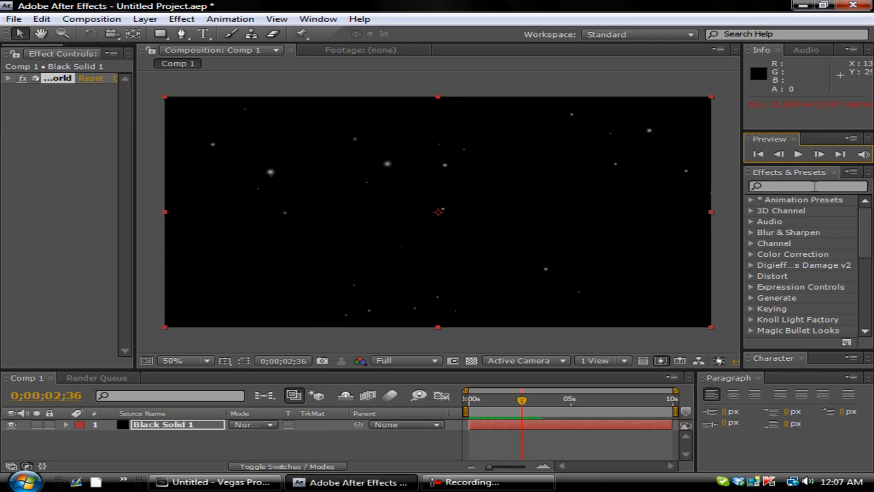
- Search Effects & Presets for Fast Blur, apply it to the particle solid, and preview the softened particles
text(fast)
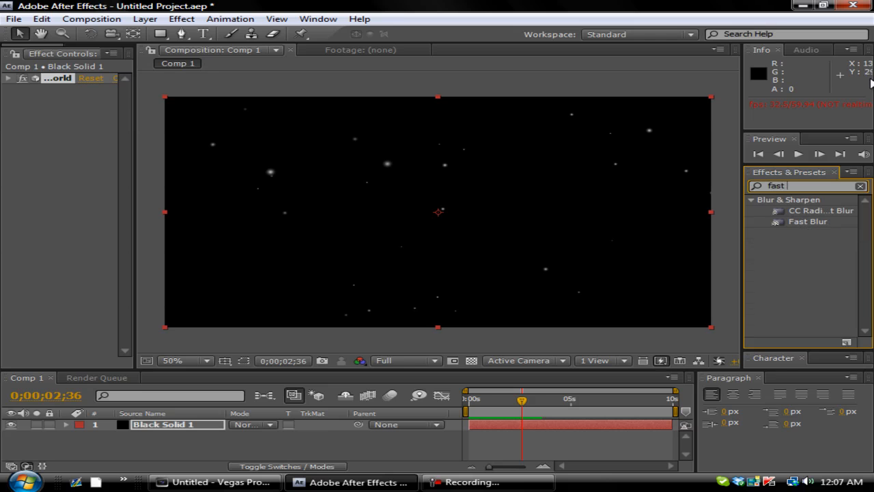
text(blur)
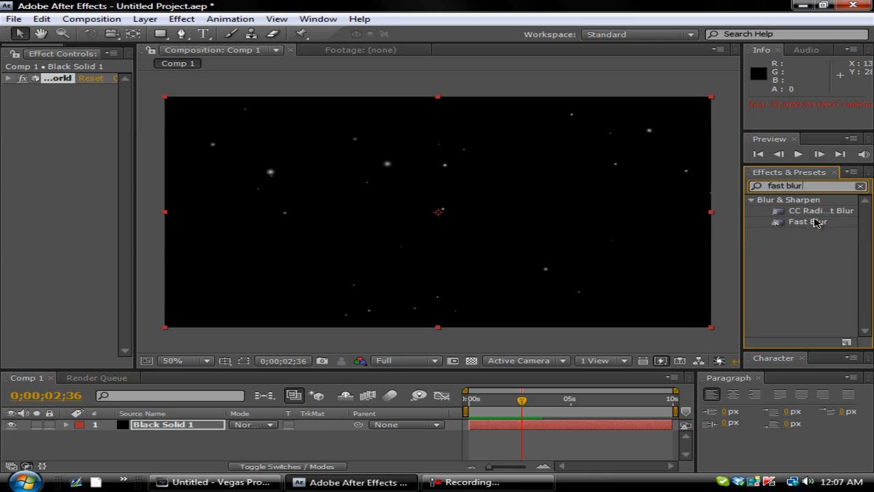
double_click(807, 221)
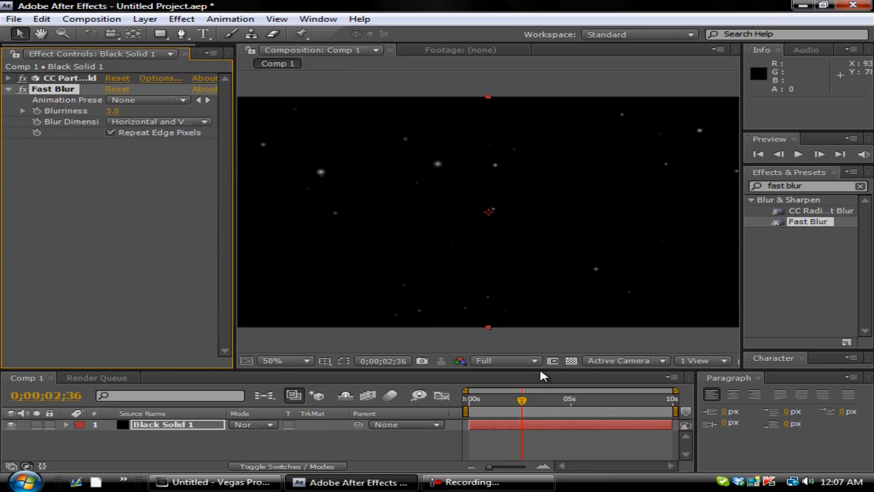
drag(522, 399, 516, 399)
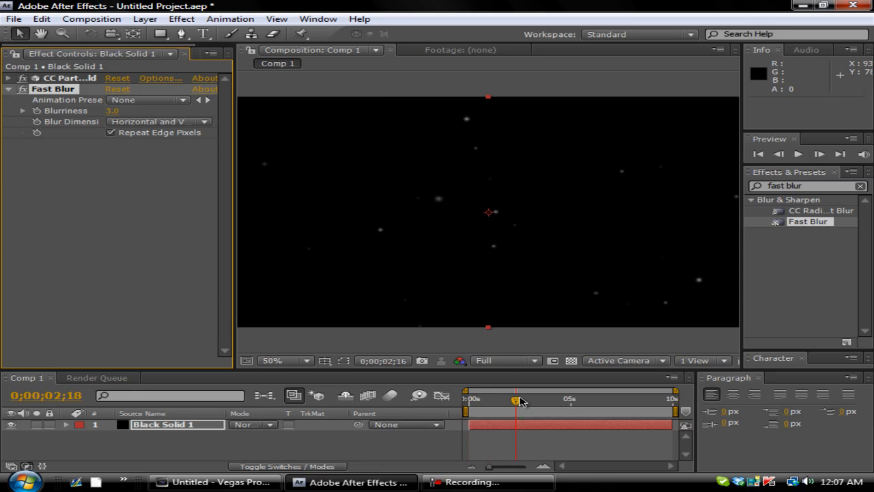
drag(516, 398, 544, 399)
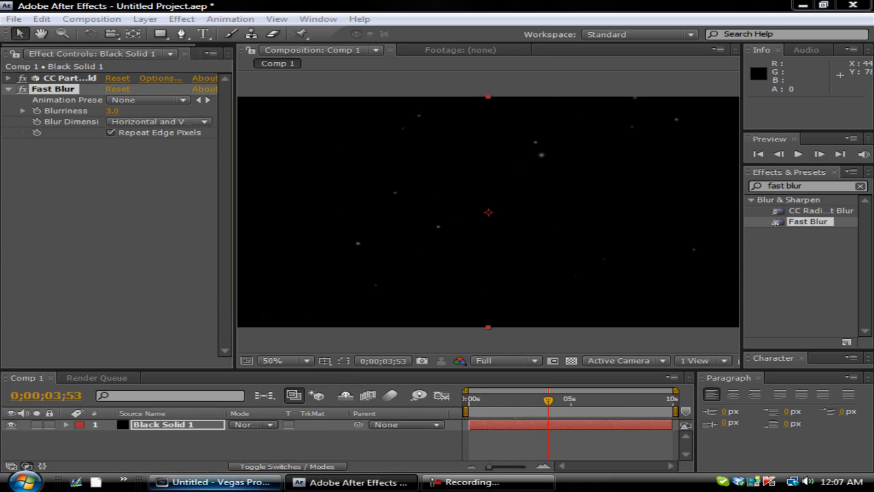
mouse_move(598, 354)
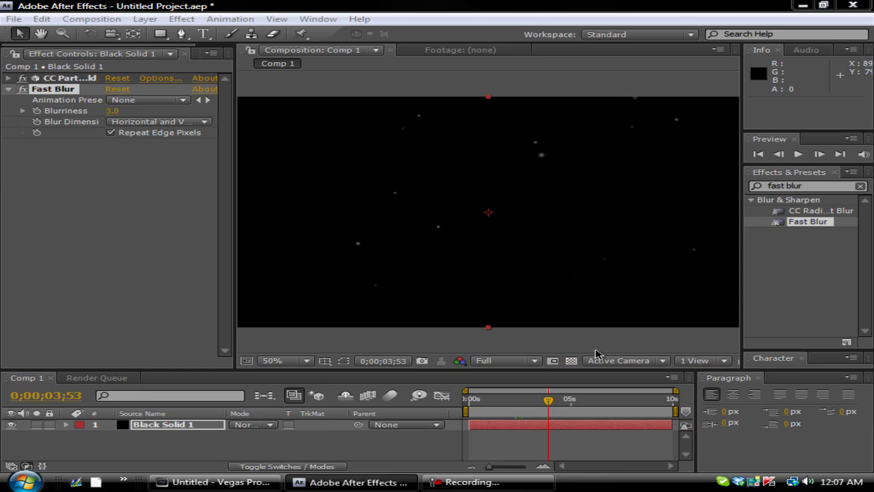